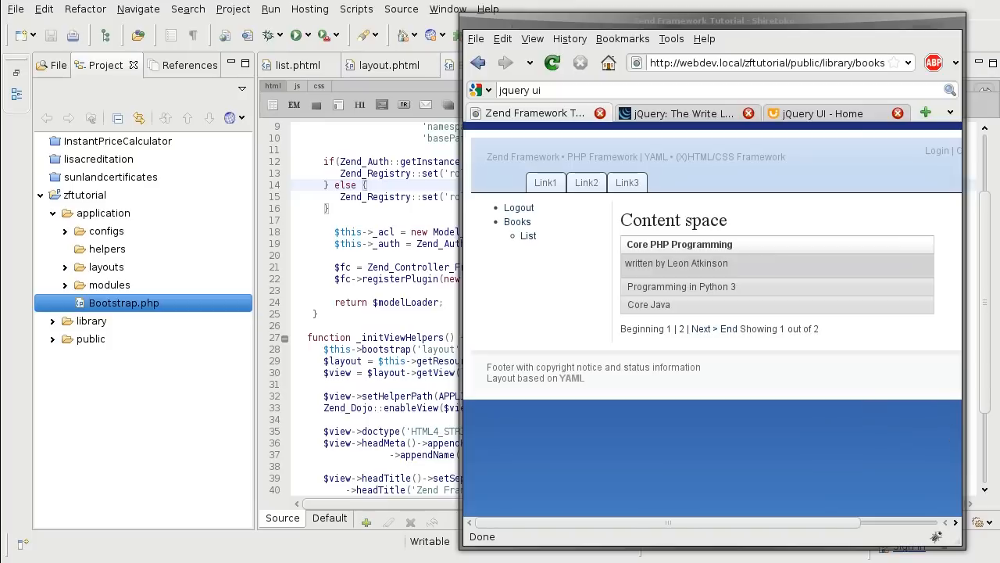
{"action": "mouse_move", "coordinate": [696, 281]}
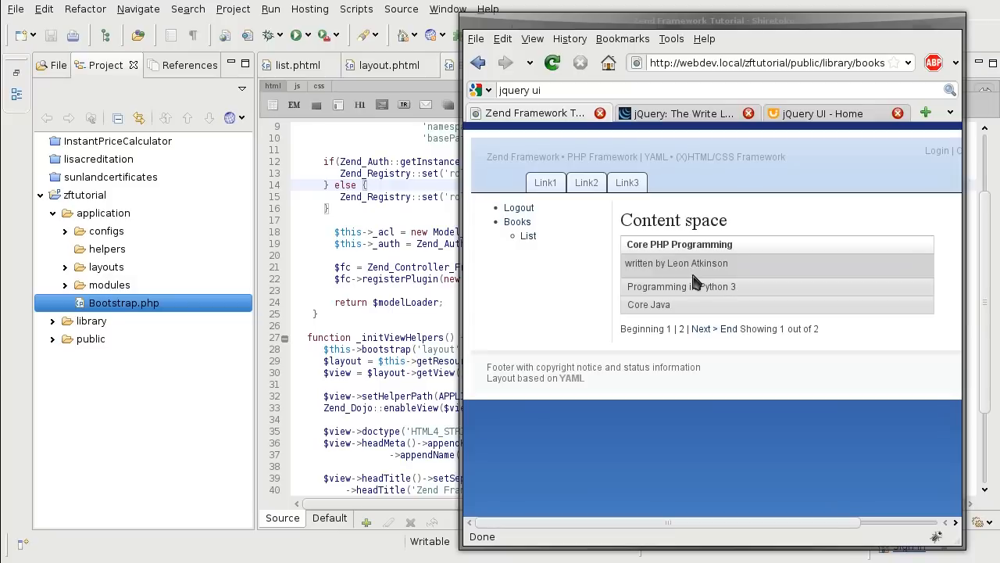
{"action": "mouse_move", "coordinate": [449, 8]}
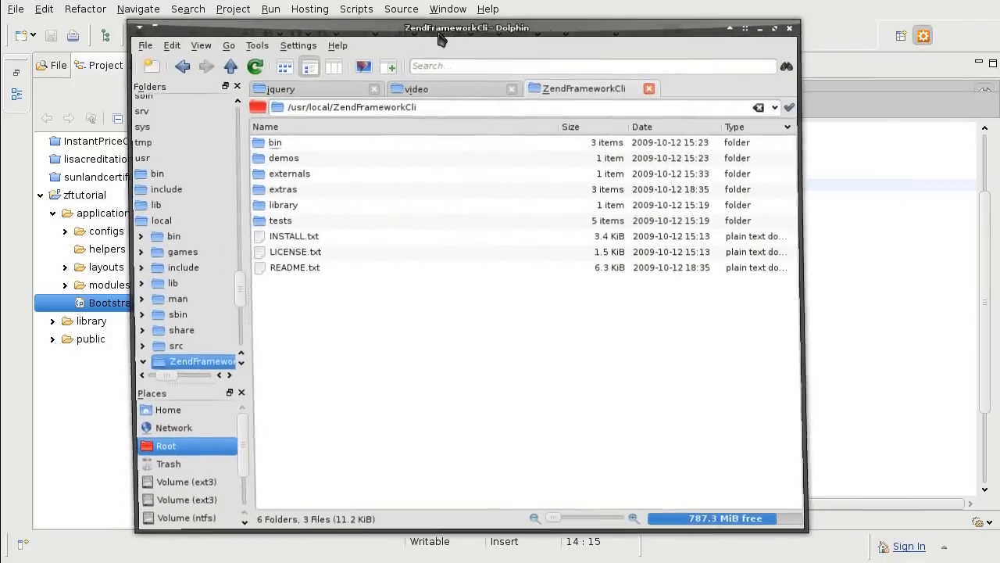
{"action": "mouse_move", "coordinate": [286, 189]}
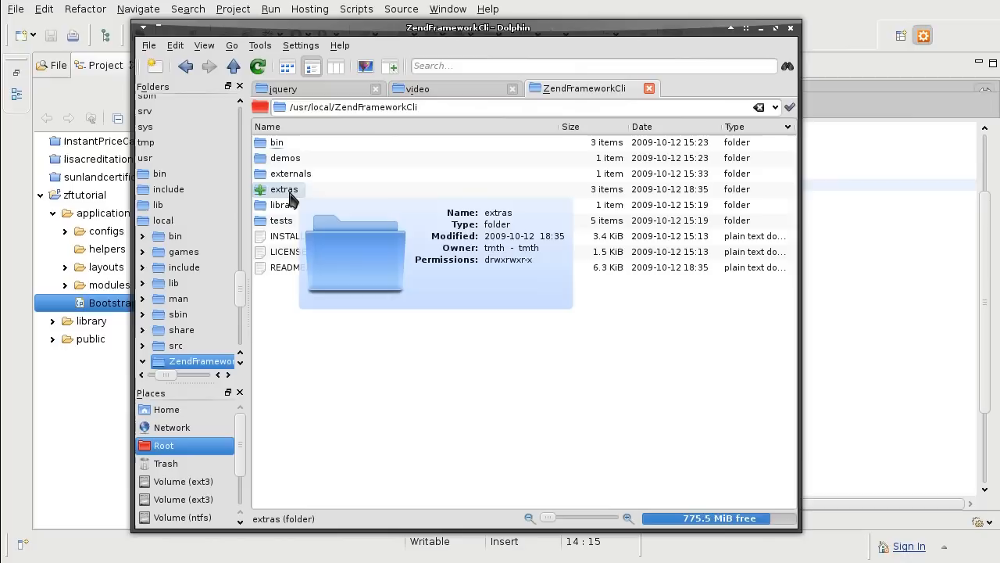
Open ZendFrameworkCli's extras/library folder and expand the zftutorial project's library folder.
{"action": "double_click", "coordinate": [283, 190]}
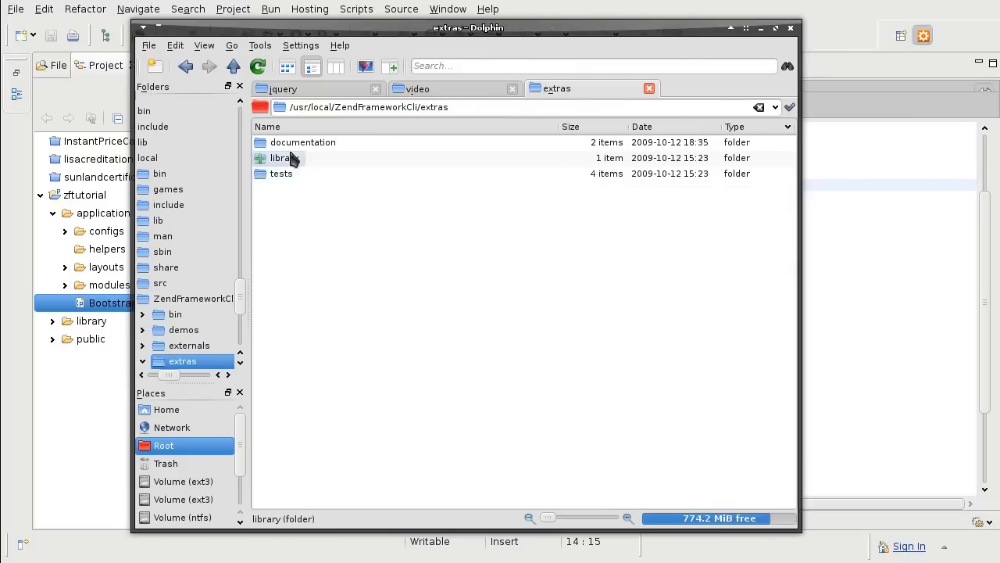
{"action": "double_click", "coordinate": [280, 157]}
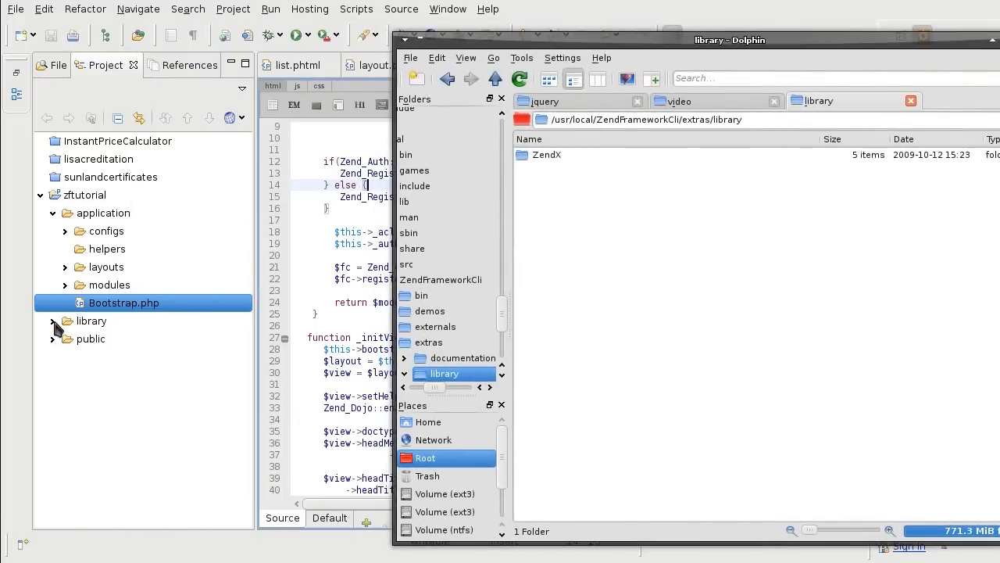
{"action": "left_click", "coordinate": [53, 320]}
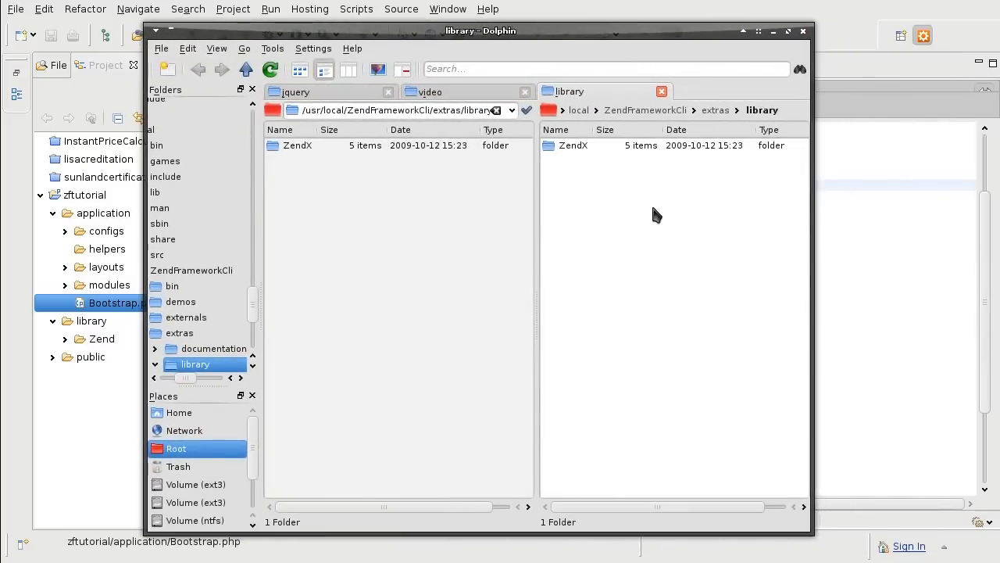
Show zftutorial/library in the right pane and type the ln -s command linking ZendX.
{"action": "left_click", "coordinate": [762, 110]}
{"action": "type", "text": "/home/tmth/webdev/zftutorial/library"}
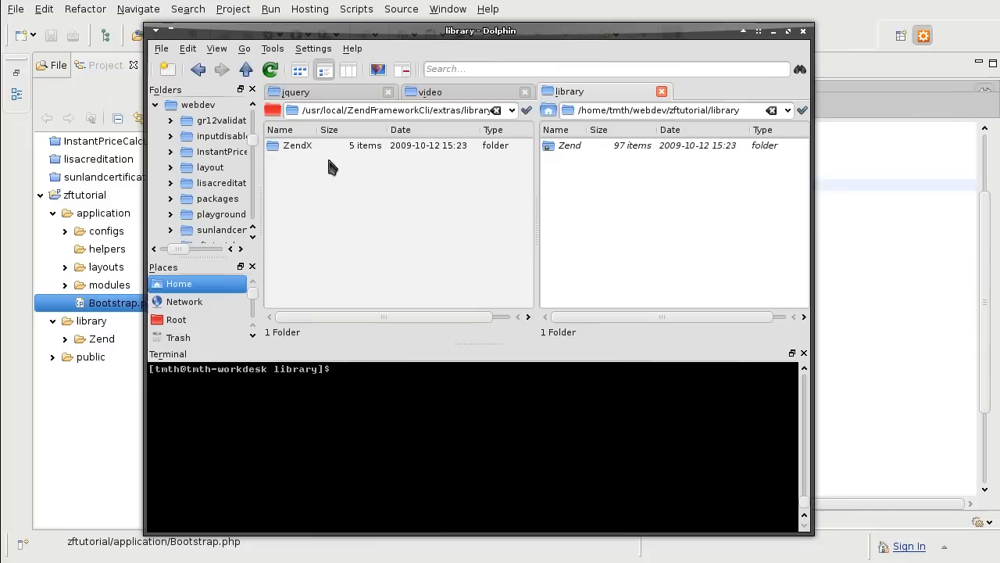
{"action": "left_click", "coordinate": [298, 146]}
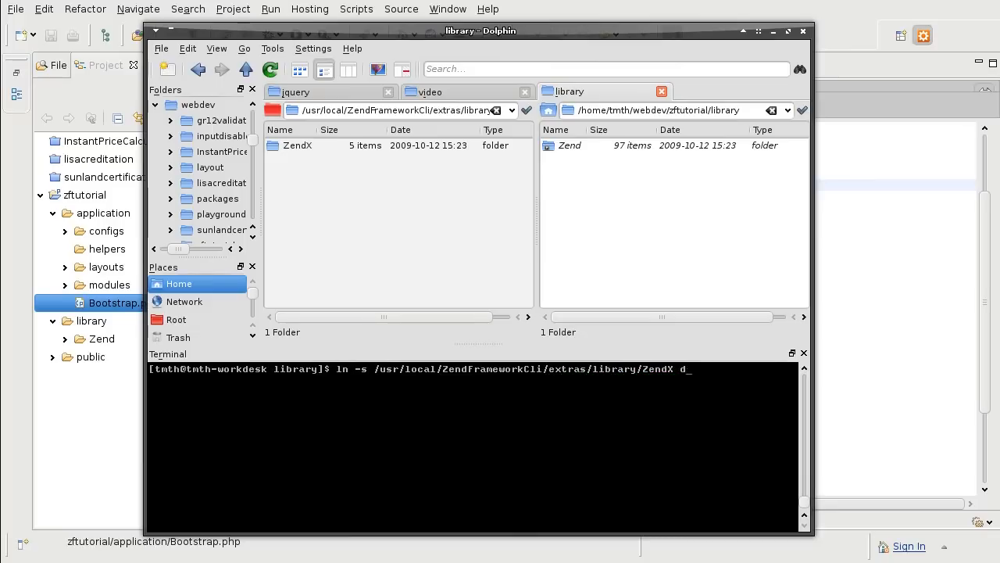
{"action": "type", "text": "Ze"}
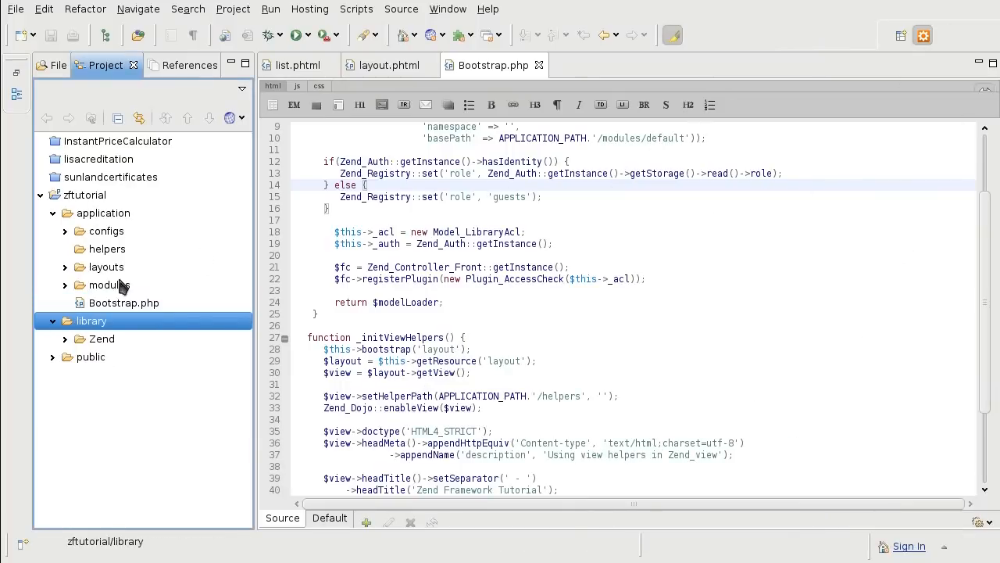
Refresh zftutorial to list ZendX, then retype line 33's Zend_Dojo as ZendX_JQuery.
{"action": "right_click", "coordinate": [84, 194]}
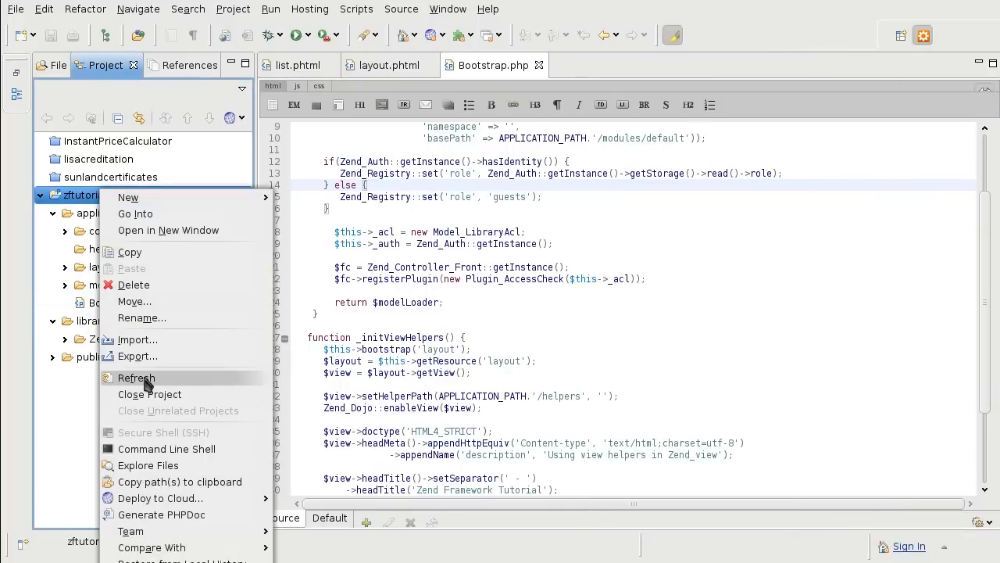
{"action": "left_click", "coordinate": [136, 377]}
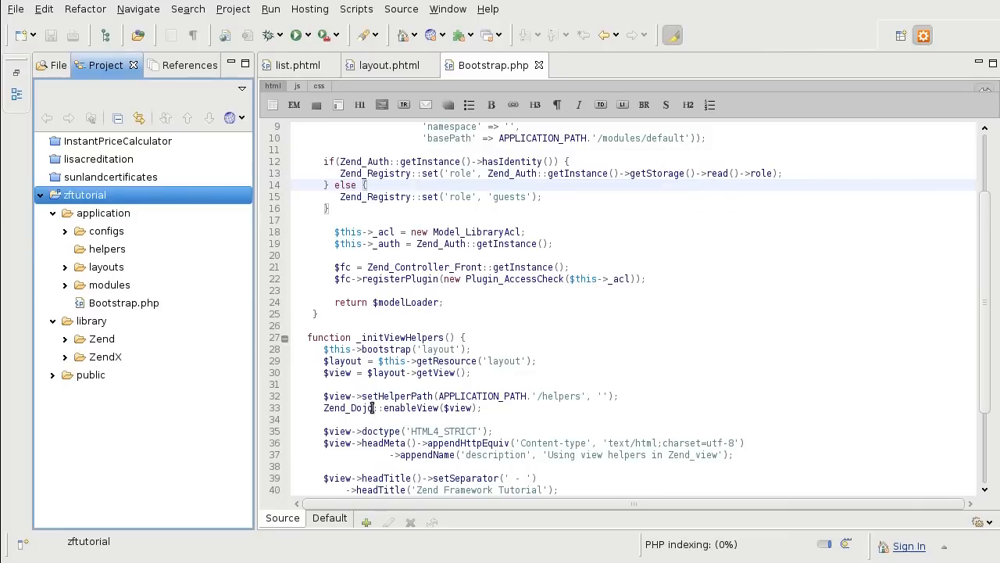
{"action": "left_click", "coordinate": [524, 408]}
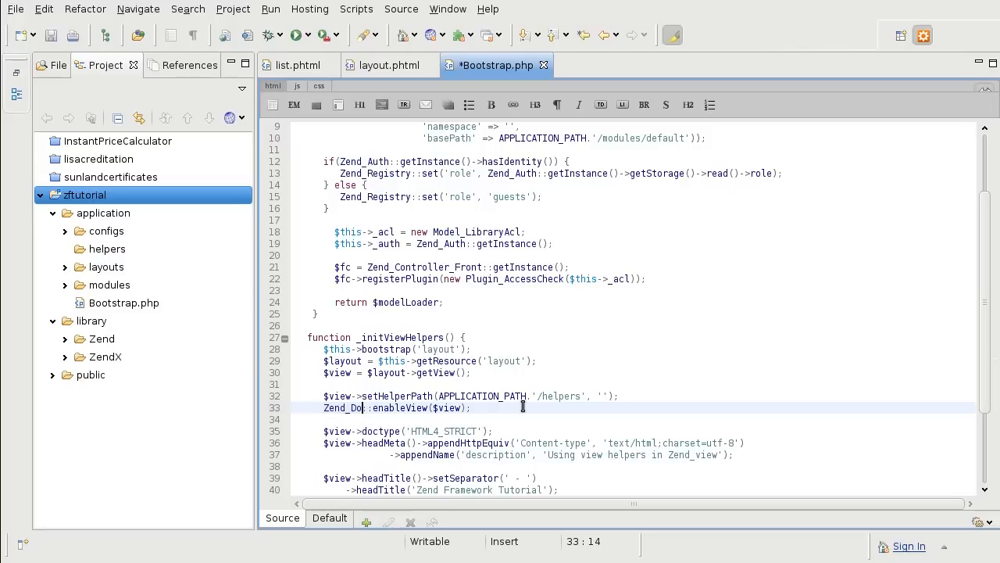
{"action": "key", "text": "BackSpace"}
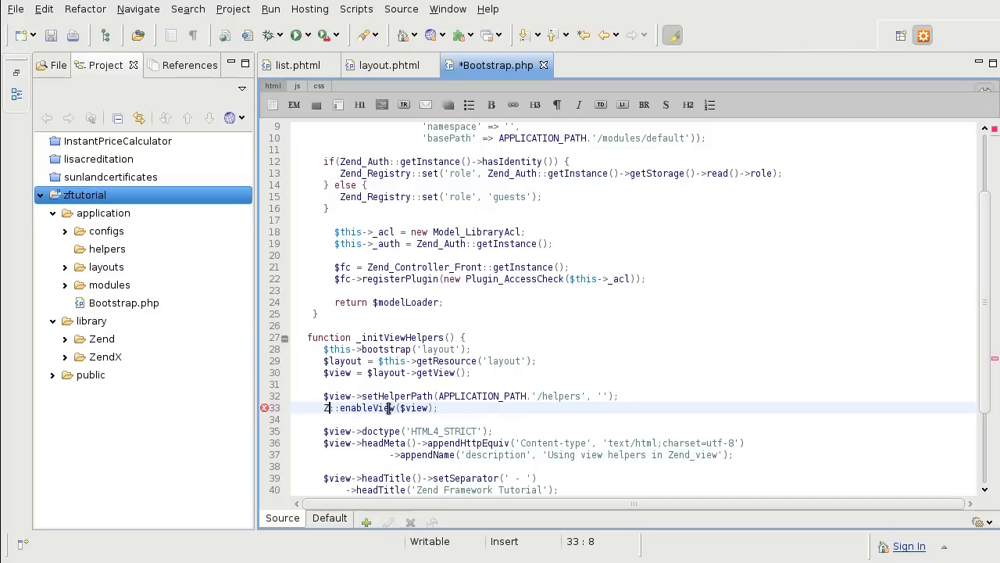
{"action": "type", "text": "ZendX"}
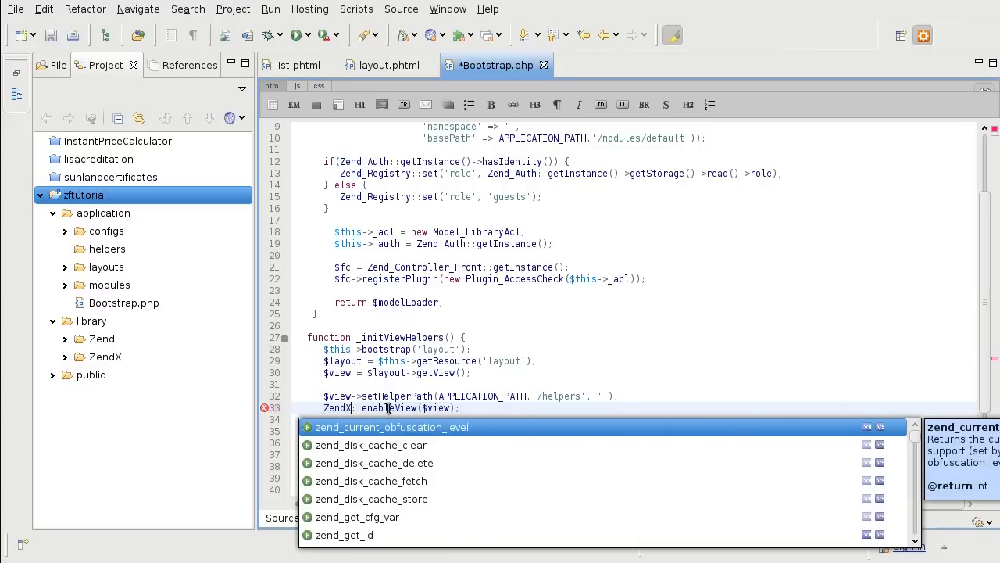
{"action": "type", "text": "_Jq"}
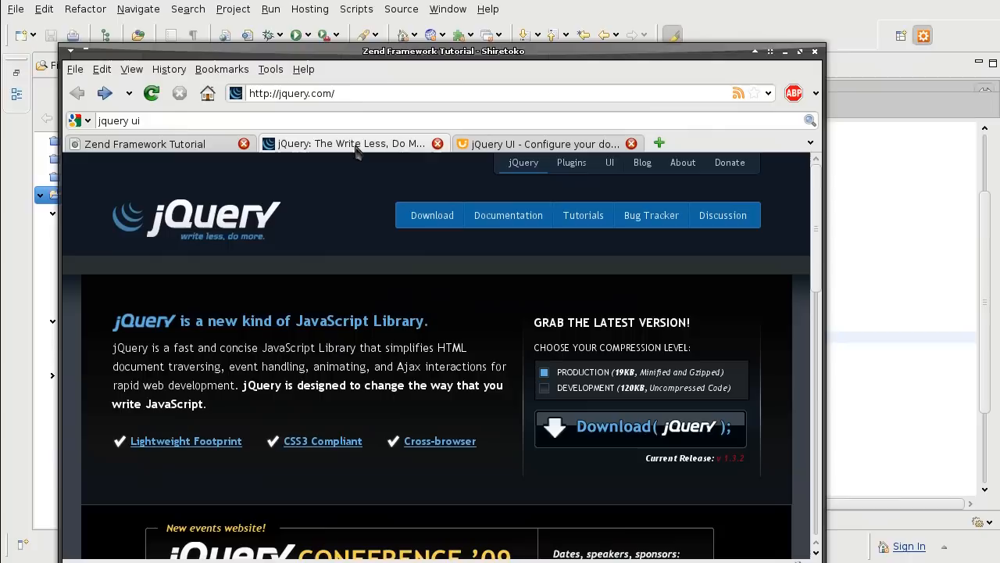
Switch to the jQuery UI download builder tab with Redmond theme and version 1.7.2.
{"action": "left_click", "coordinate": [545, 144]}
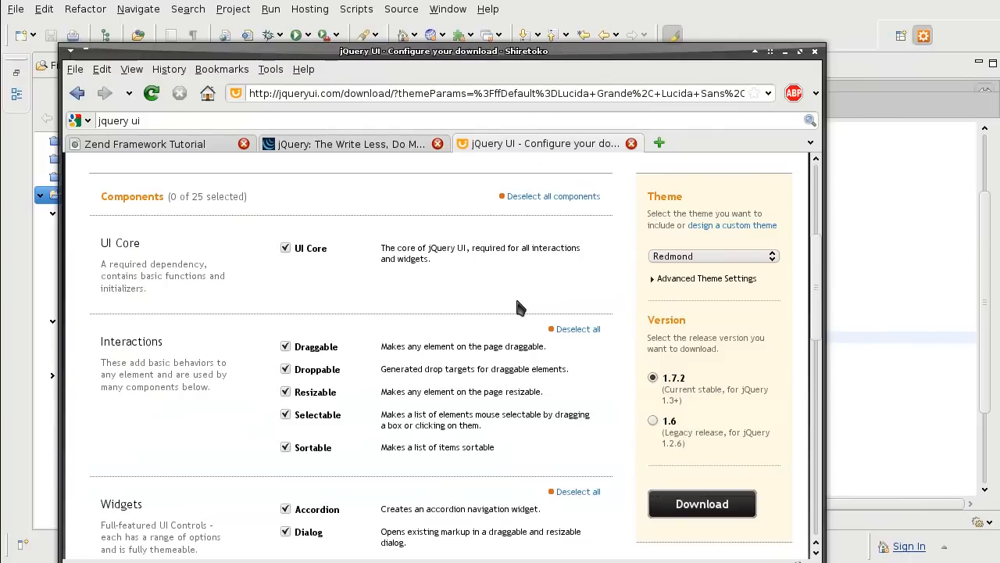
{"action": "mouse_move", "coordinate": [560, 280]}
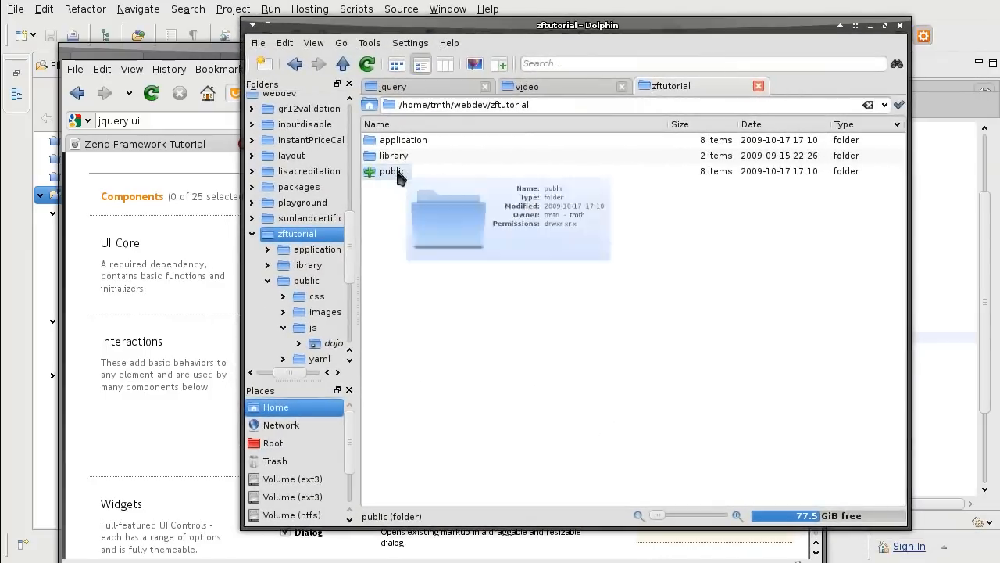
Create a jquery folder inside zftutorial's public/js directory and reopen js.
{"action": "double_click", "coordinate": [392, 171]}
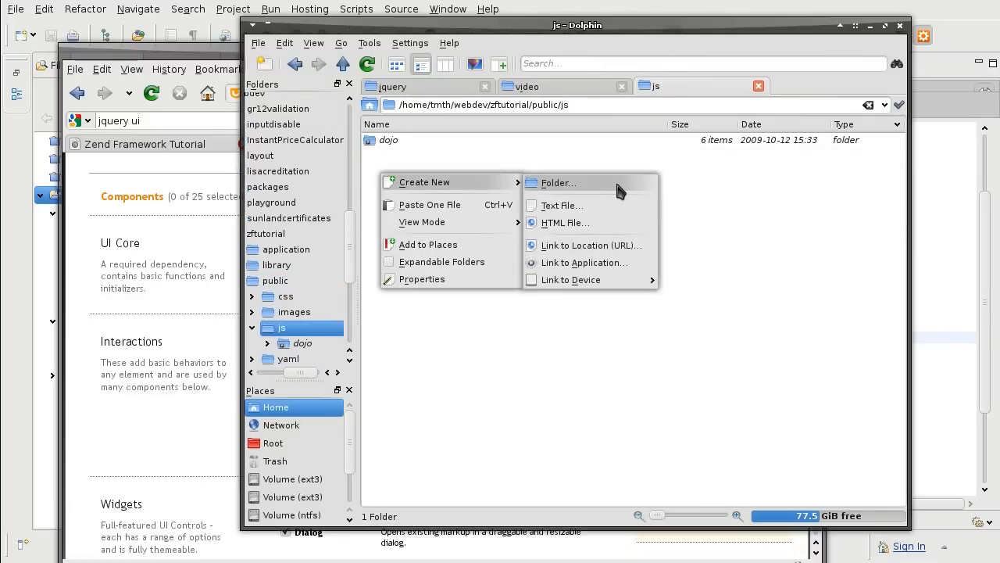
{"action": "left_click", "coordinate": [557, 182]}
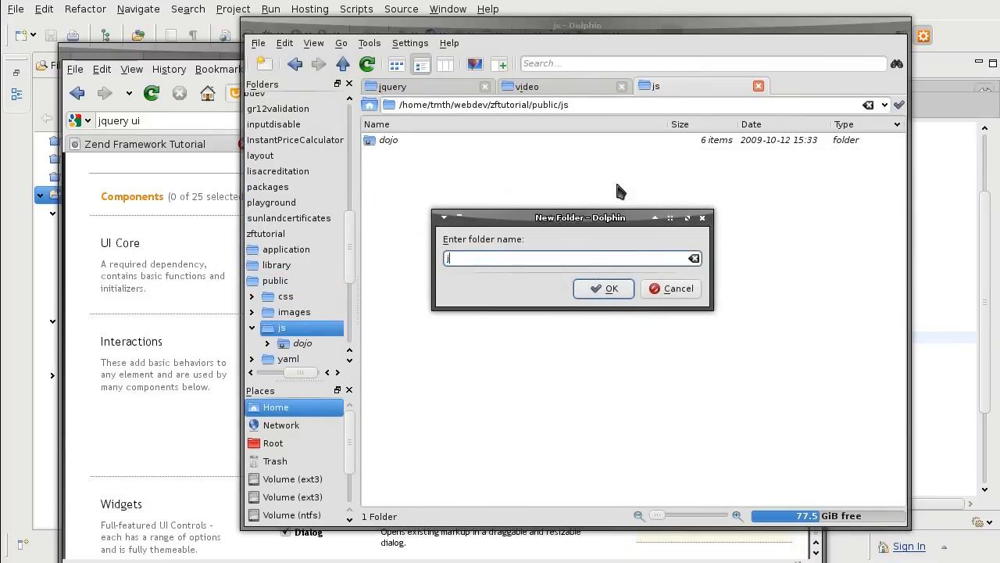
{"action": "left_click", "coordinate": [604, 289]}
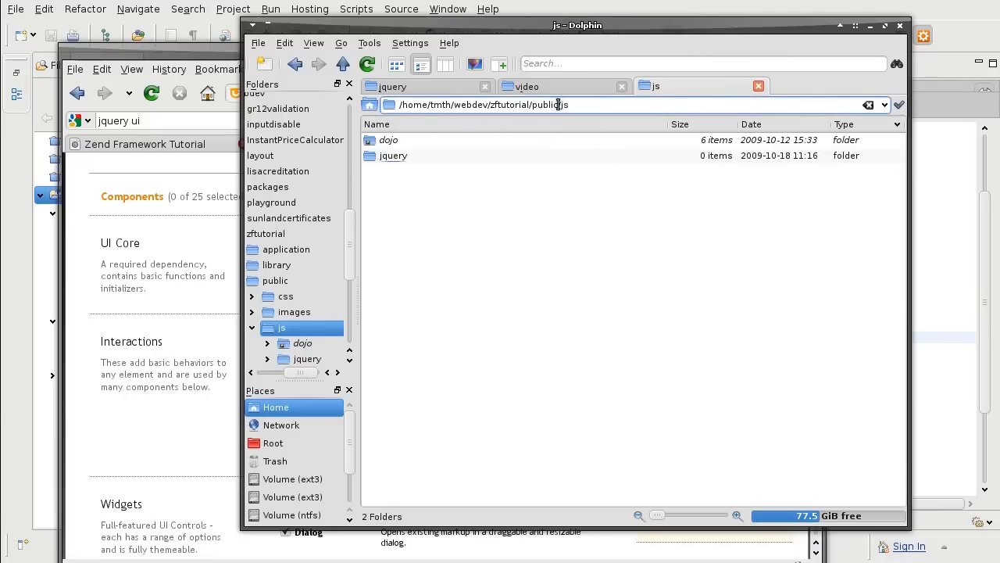
{"action": "left_click", "coordinate": [275, 280]}
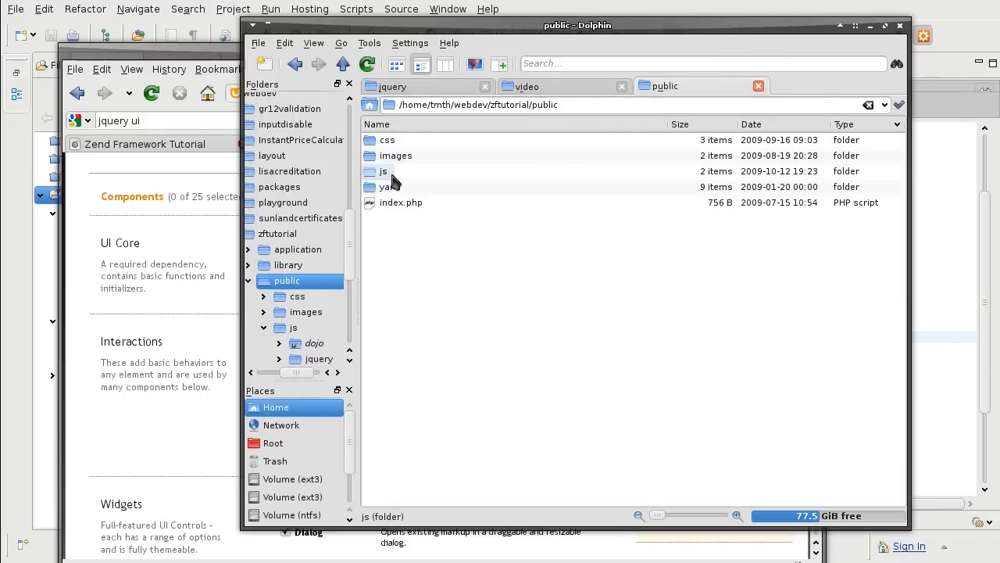
{"action": "double_click", "coordinate": [384, 171]}
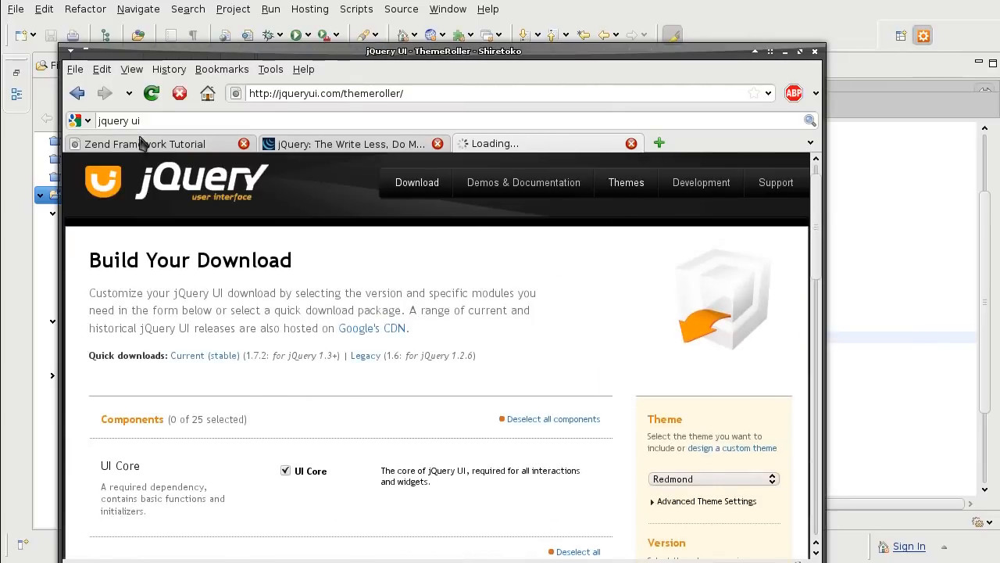
Download the jQuery UI 1.7.2 custom package with the Redmond theme.
{"action": "left_click", "coordinate": [145, 144]}
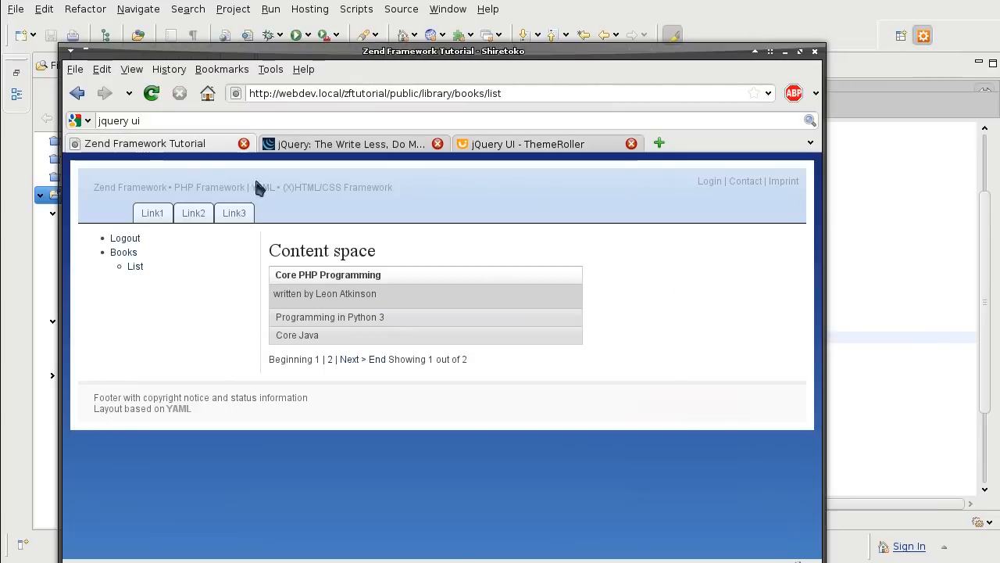
{"action": "left_click", "coordinate": [529, 144]}
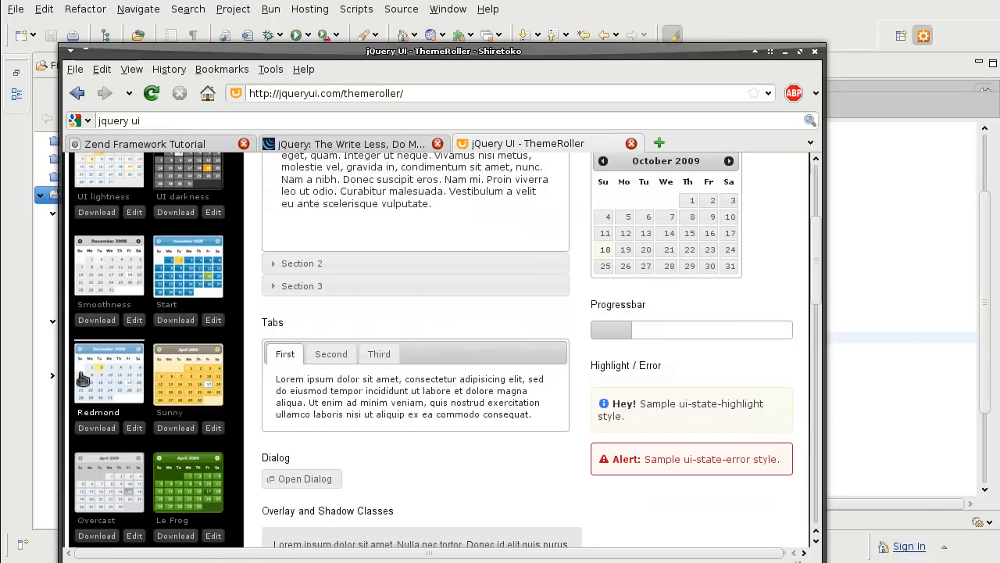
{"action": "left_click", "coordinate": [96, 427]}
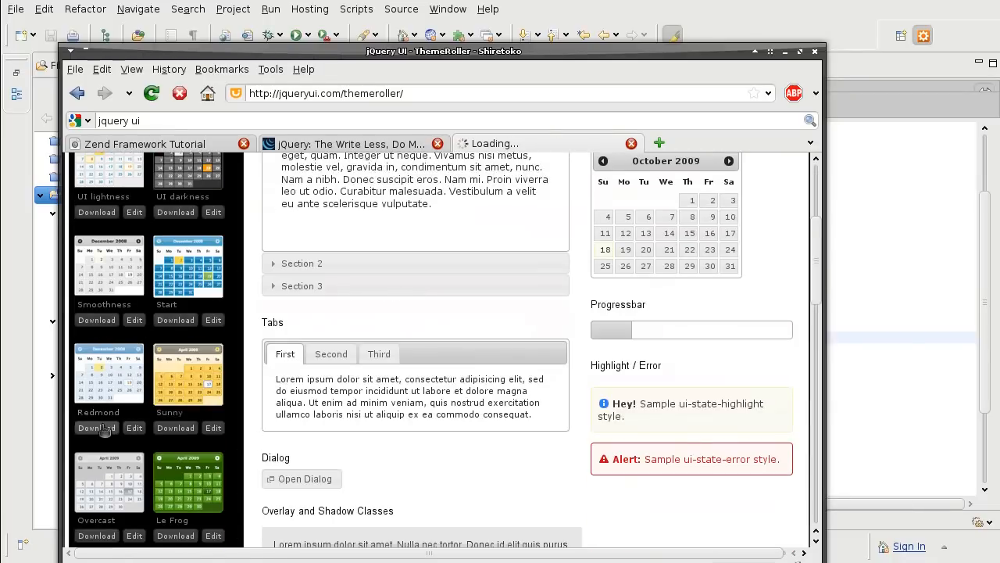
{"action": "left_click", "coordinate": [96, 428]}
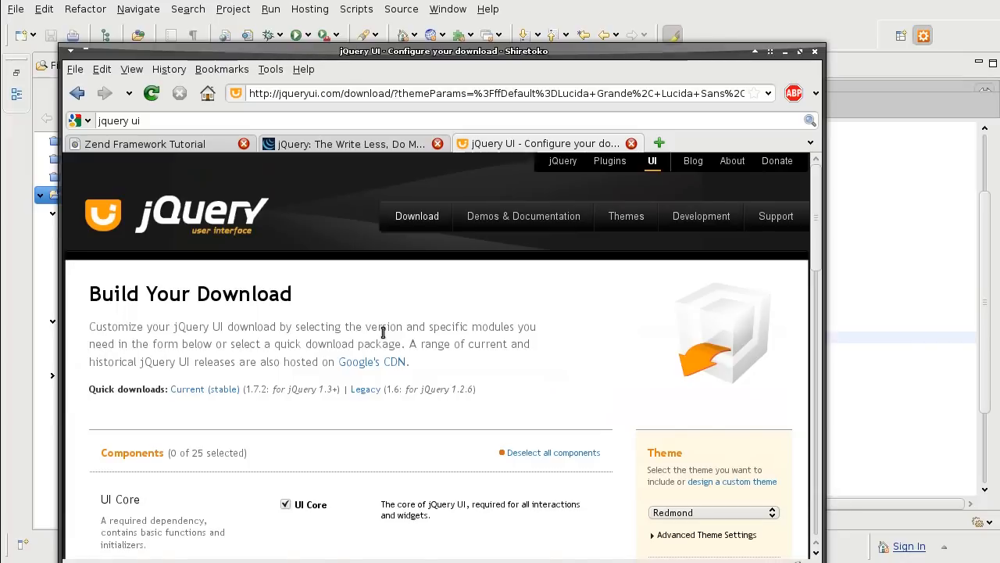
{"action": "scroll", "scroll_direction": "down", "scroll_amount": 3}
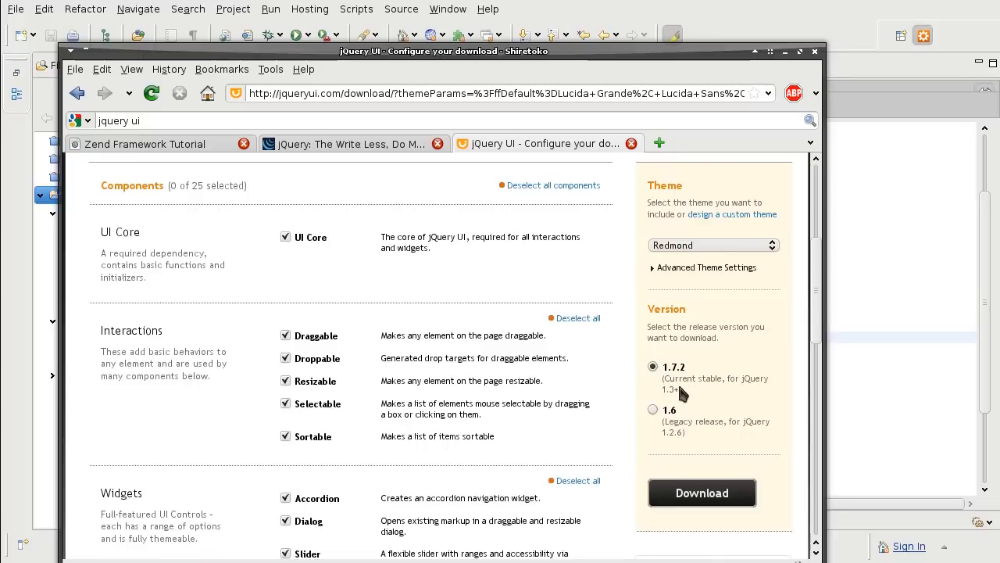
{"action": "mouse_move", "coordinate": [566, 387]}
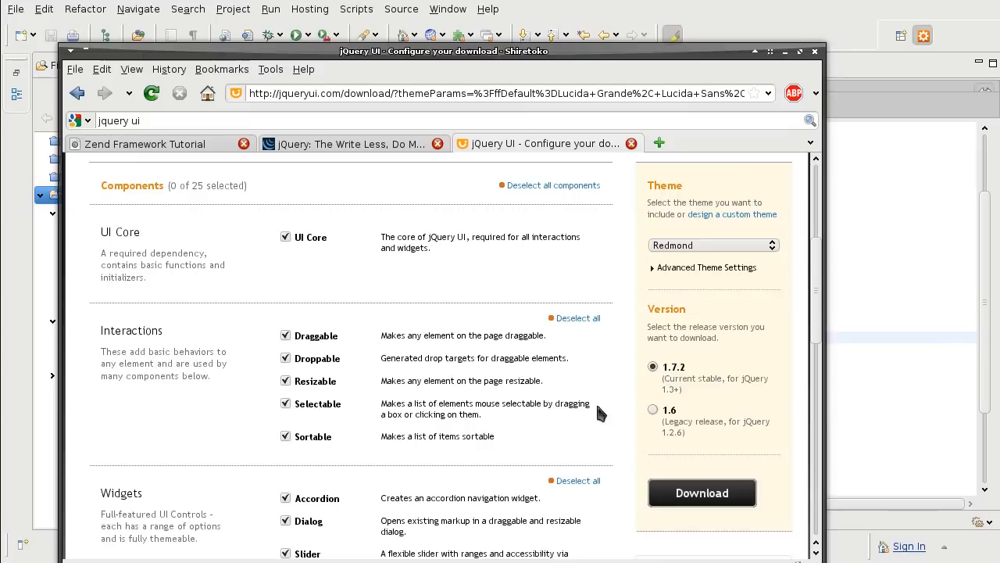
{"action": "left_click", "coordinate": [702, 492]}
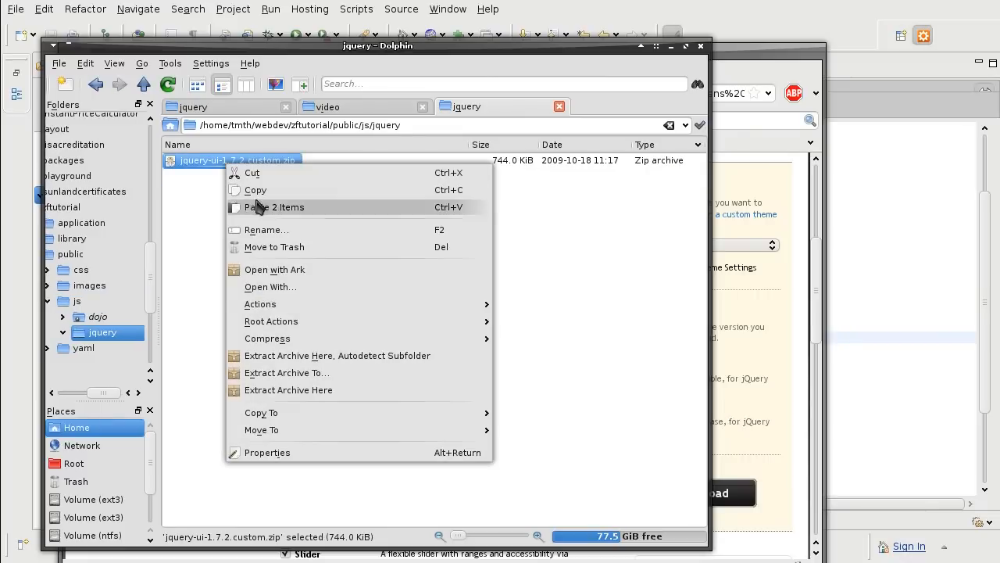
Extract jquery-ui-1.7.2.custom.zip in place and open the css/redmond folder.
{"action": "left_click", "coordinate": [350, 398]}
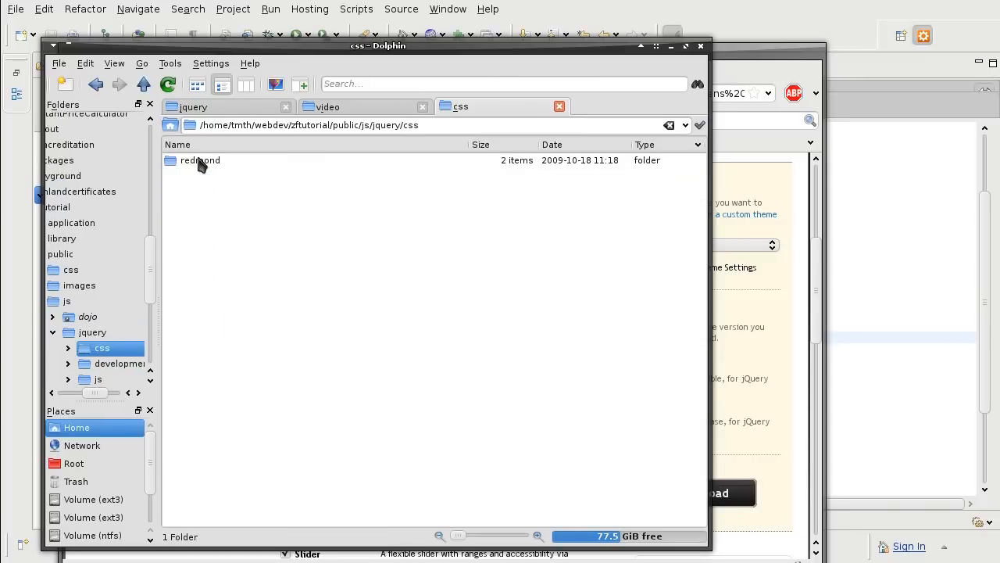
{"action": "double_click", "coordinate": [201, 161]}
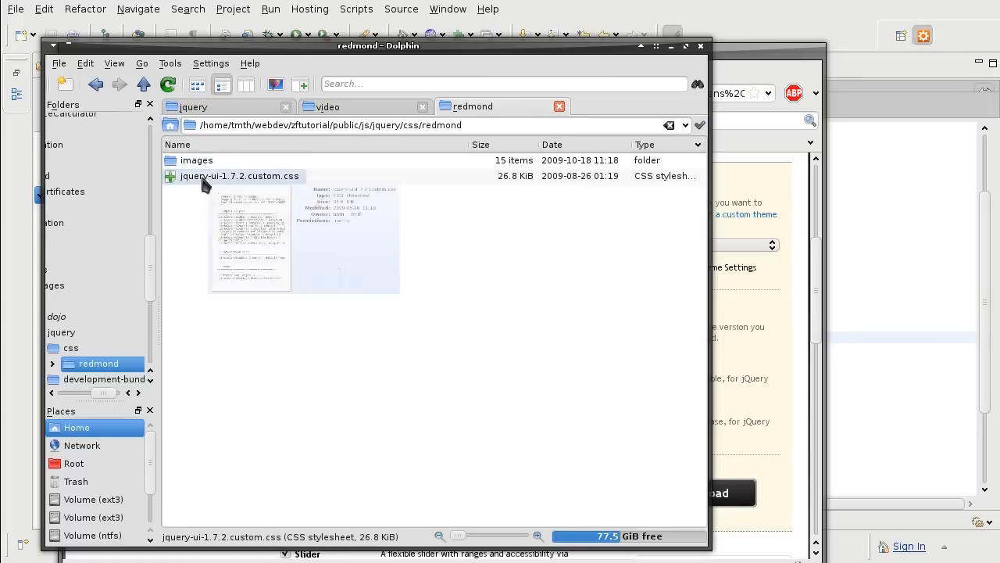
{"action": "mouse_move", "coordinate": [290, 68]}
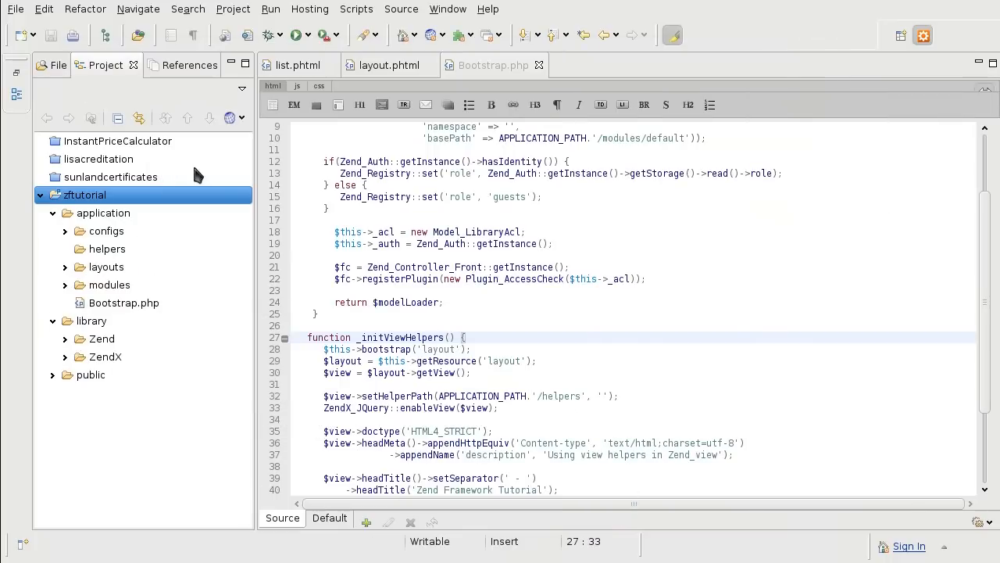
Refresh zftutorial and change dojo() to jQuery() in layout.phtml.
{"action": "right_click", "coordinate": [84, 194]}
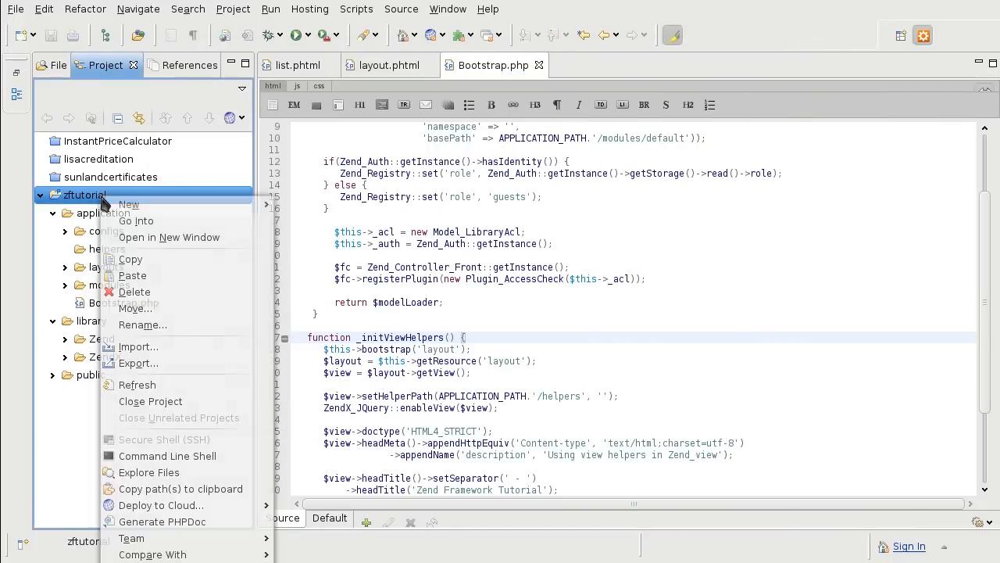
{"action": "left_click", "coordinate": [137, 384]}
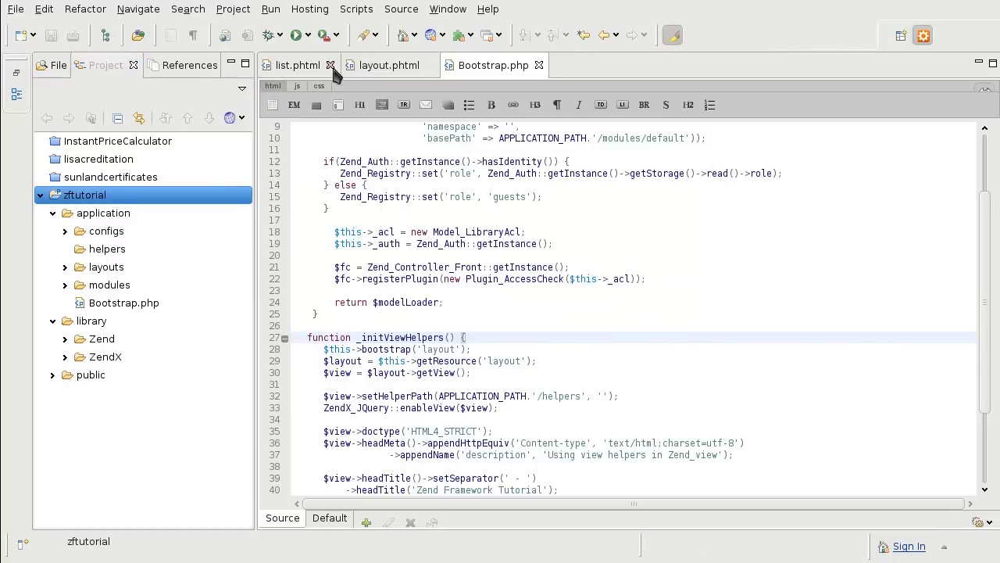
{"action": "left_click", "coordinate": [389, 65]}
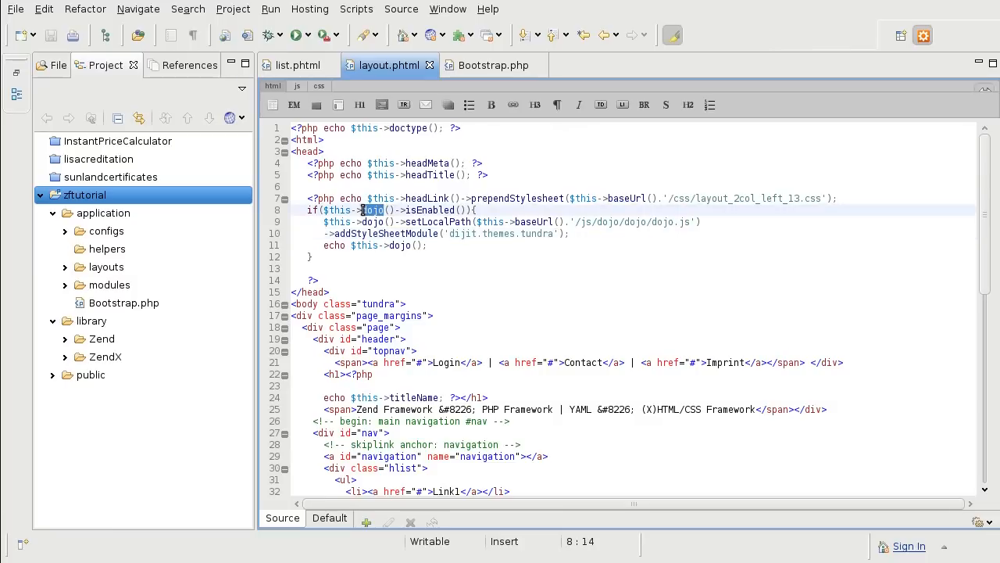
{"action": "type", "text": "jW"}
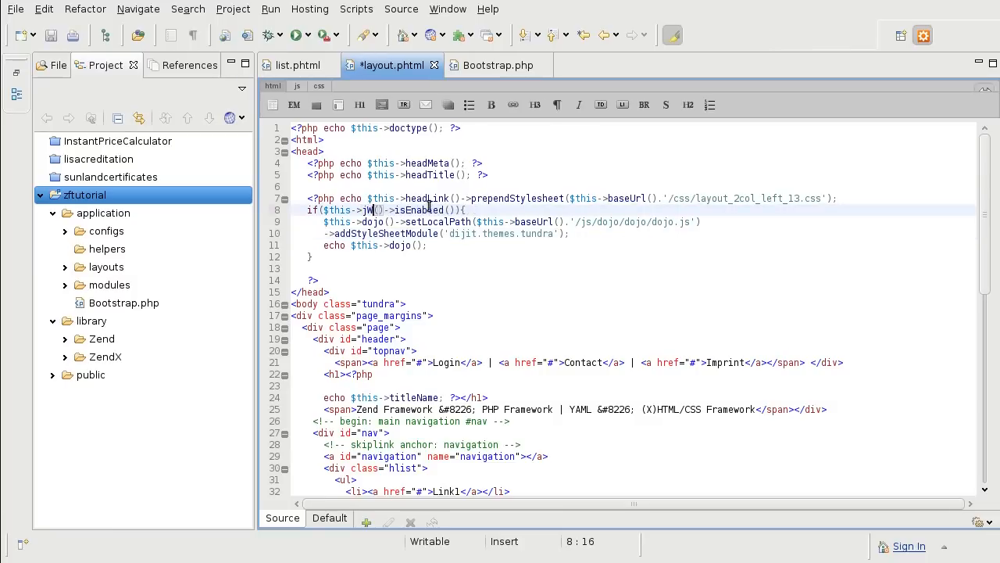
{"action": "type", "text": "Query"}
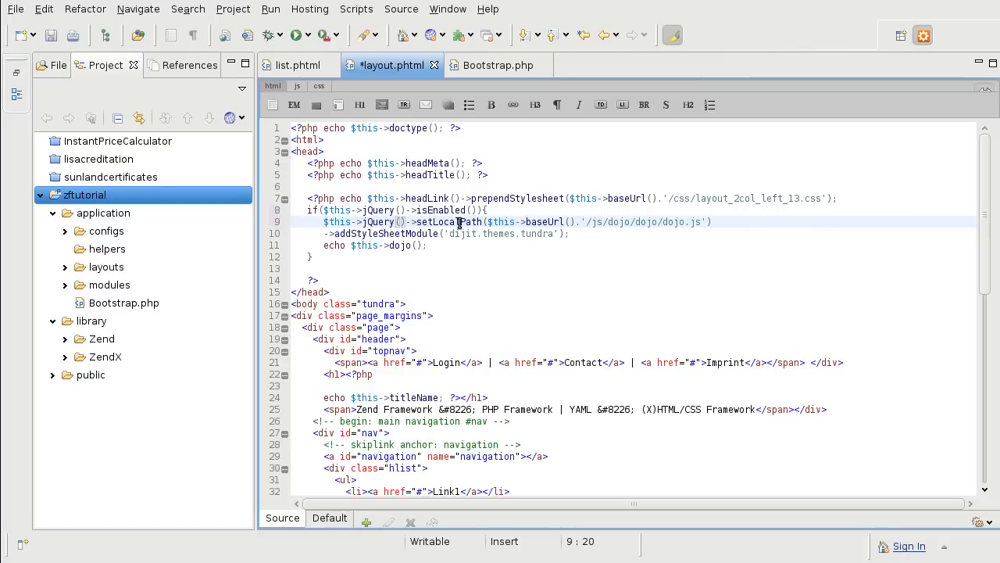
{"action": "mouse_move", "coordinate": [584, 221]}
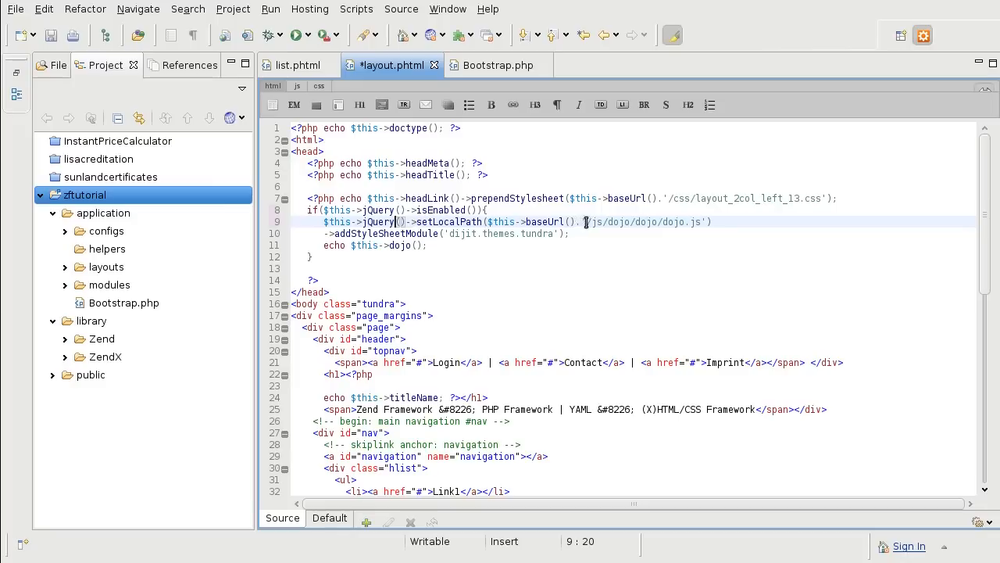
Replace the dojo script path in setLocalPath with /js/jquery/js/jquery-1.3.2.min.js.
{"action": "left_click_drag", "start_coordinate": [591, 221], "coordinate": [674, 221]}
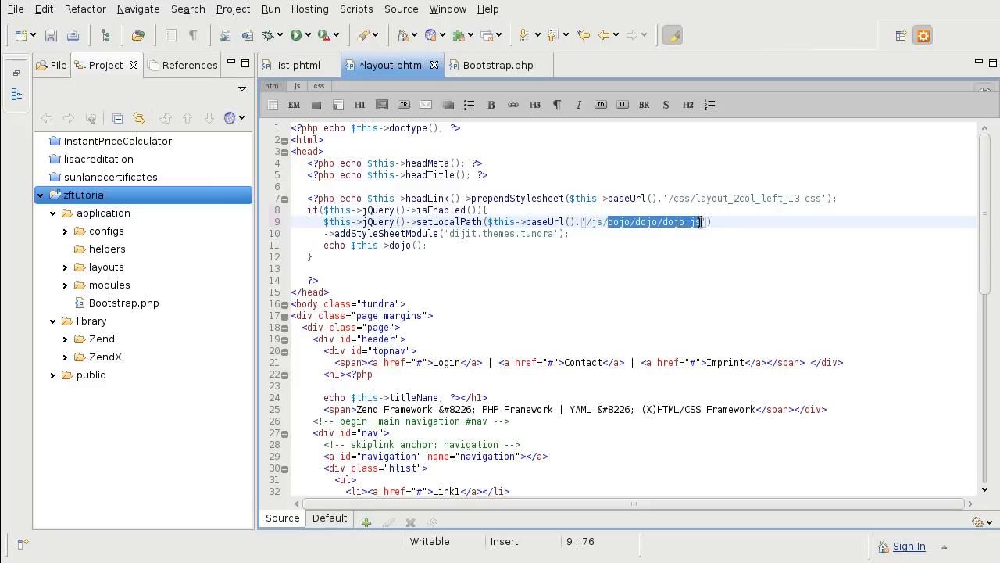
{"action": "key", "text": "Delete"}
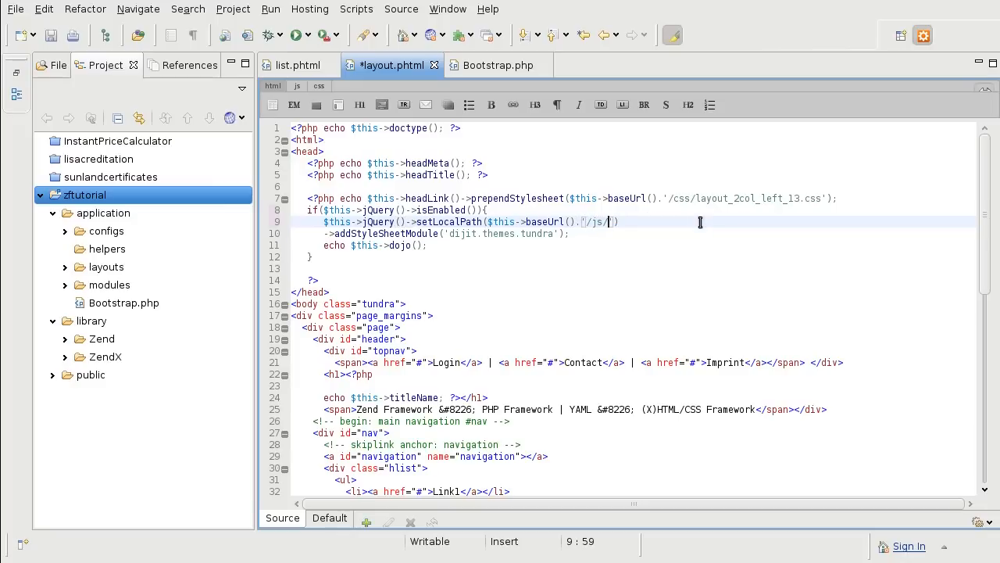
{"action": "type", "text": "jquery"}
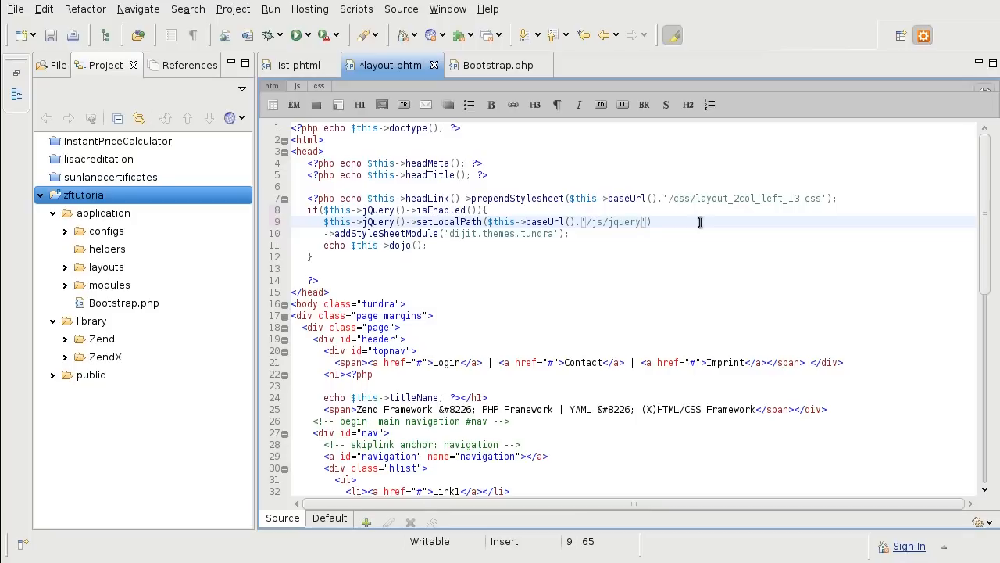
{"action": "type", "text": "/js/"}
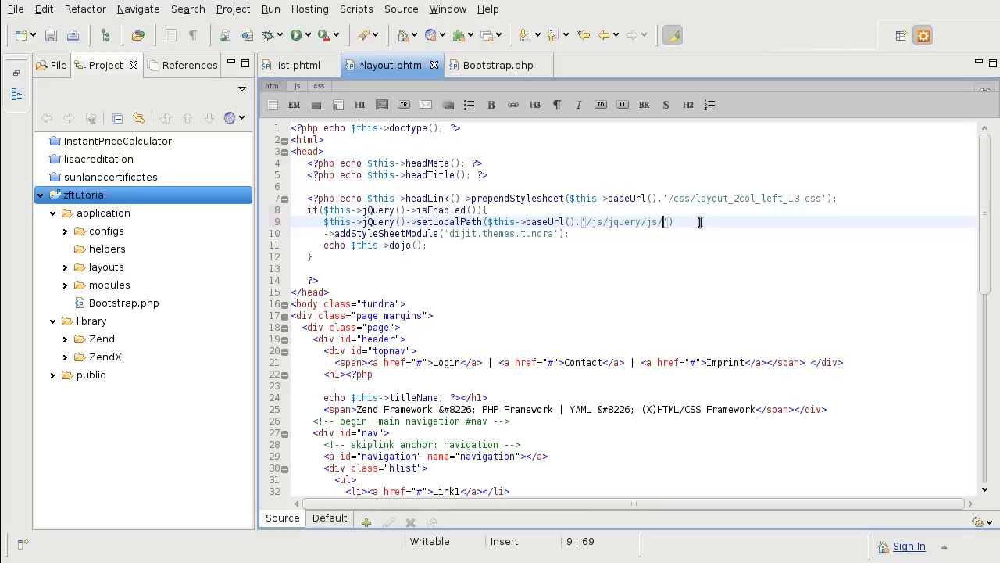
{"action": "type", "text": "query."}
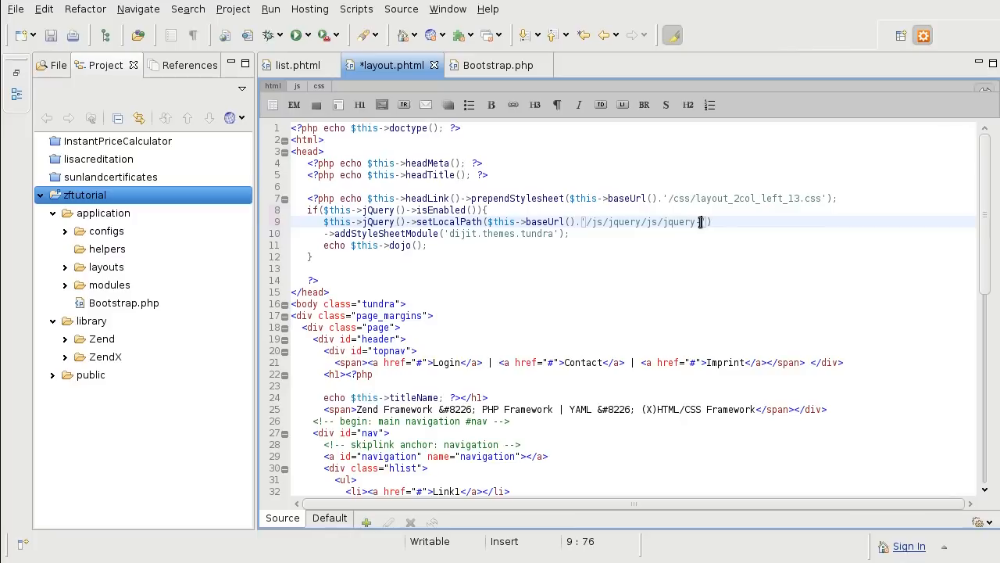
{"action": "type", "text": "-1.3.2.min.js"}
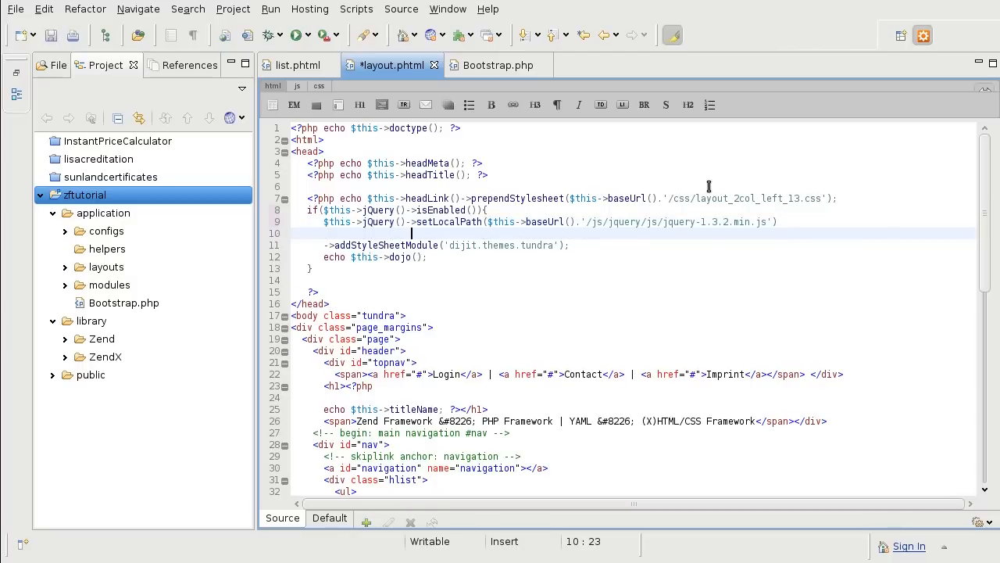
Add ->setUiLocalPath($this->baseUrl().'/js/jquery/js/jquery-ui-1.7.2.custom.min.js') on line 10.
{"action": "type", "text": "->"}
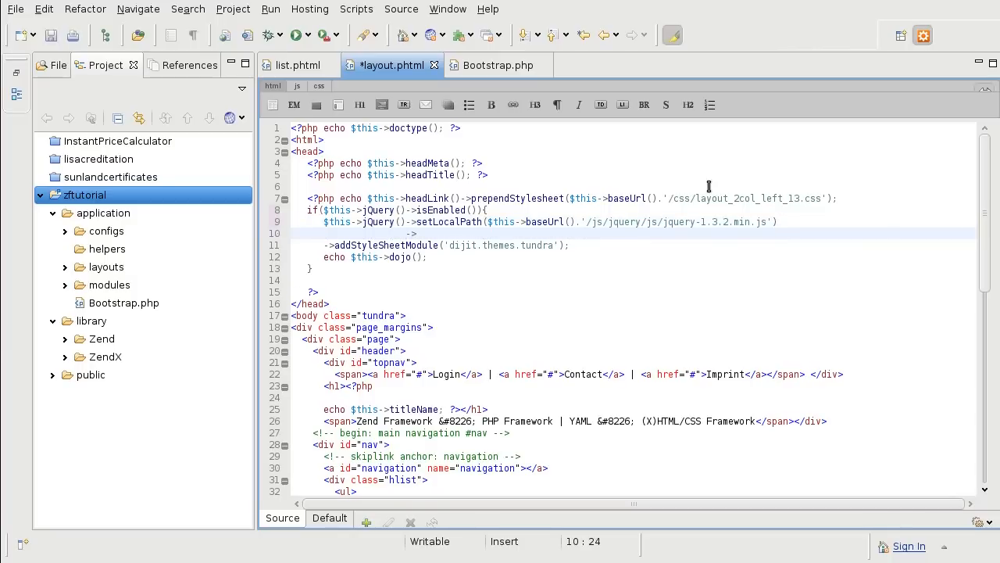
{"action": "type", "text": "s"}
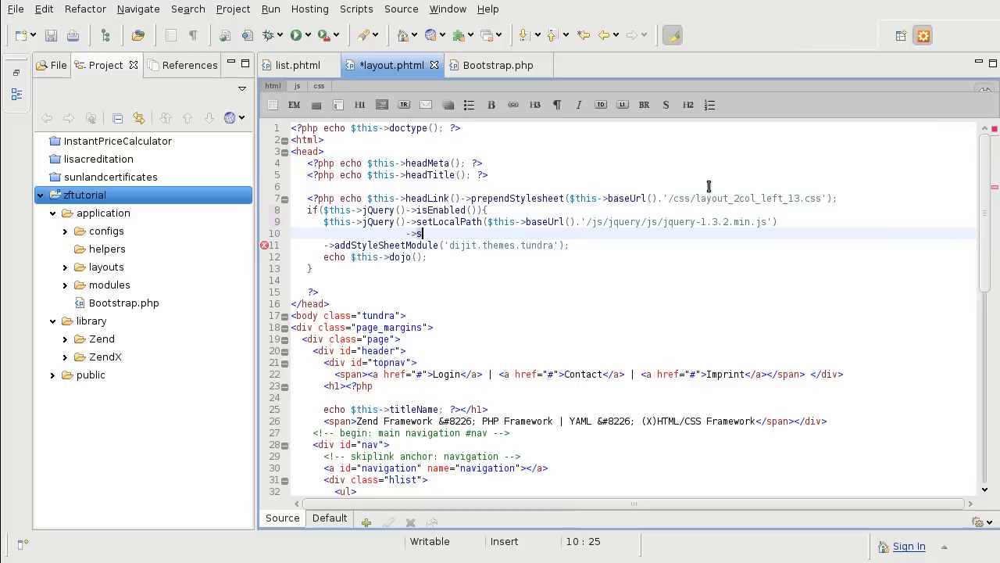
{"action": "type", "text": "et"}
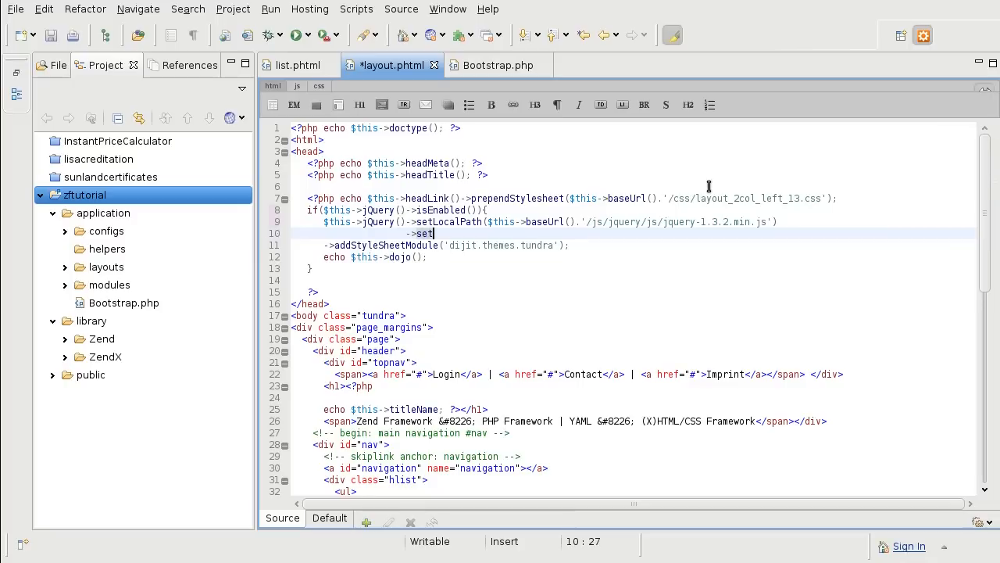
{"action": "type", "text": "Ui"}
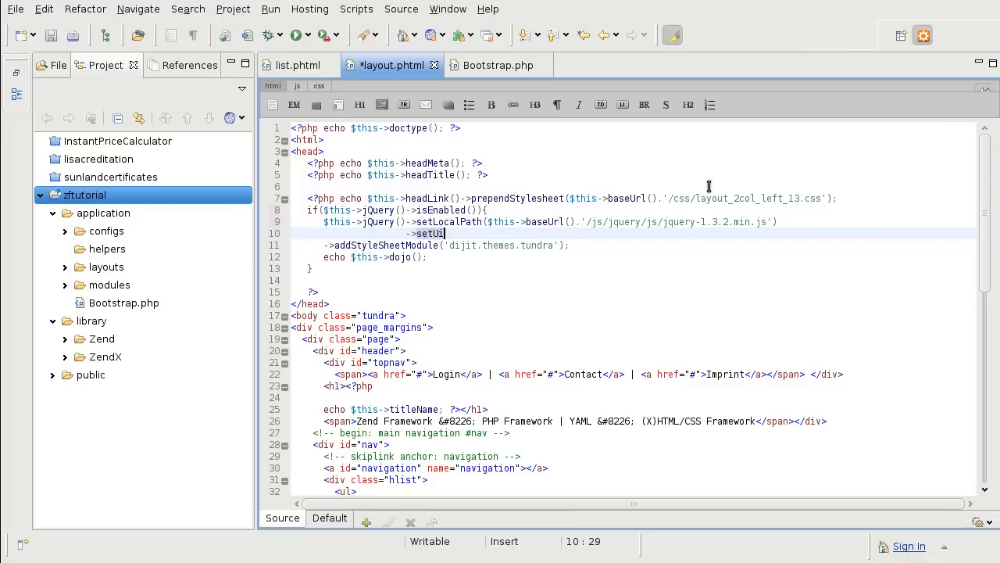
{"action": "type", "text": "LocalPath()"}
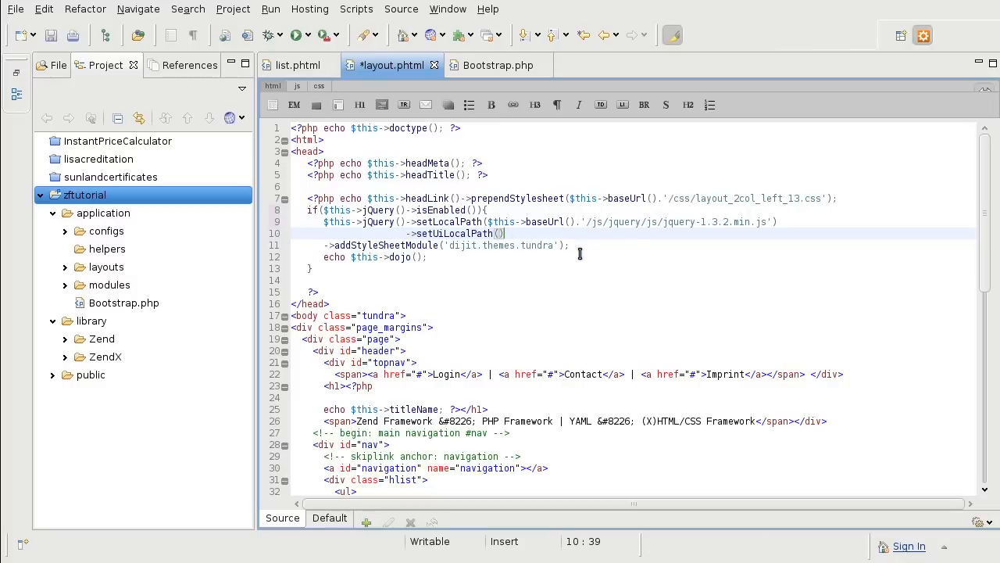
{"action": "type", "text": "$this->baseUrl("}
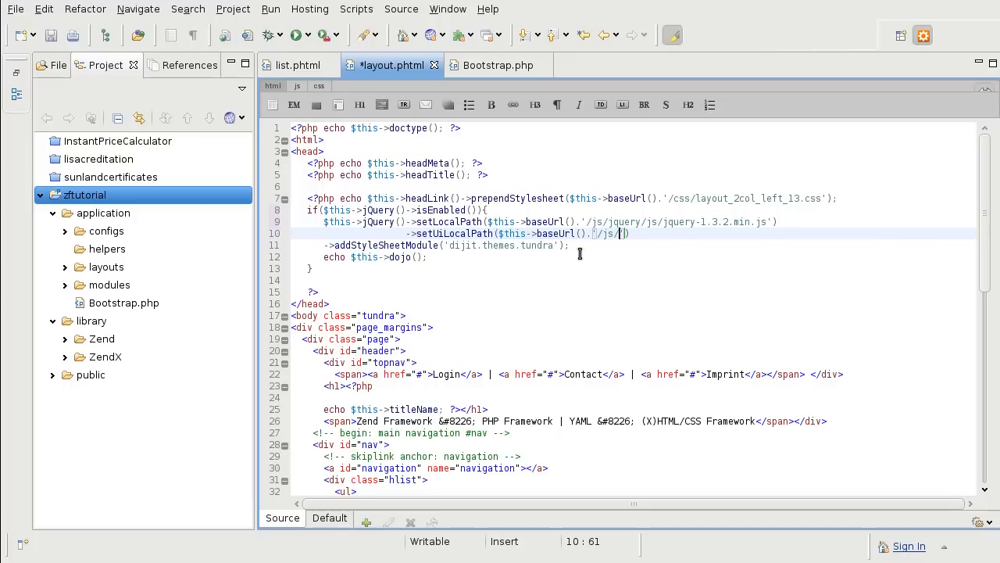
{"action": "type", "text": "jquery/js/jquery"}
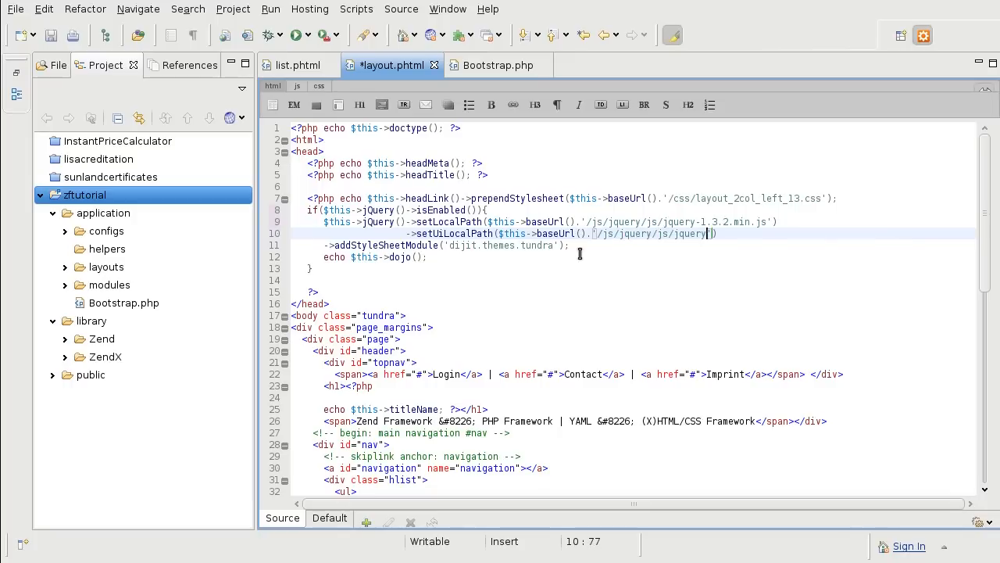
{"action": "type", "text": "-ui-"}
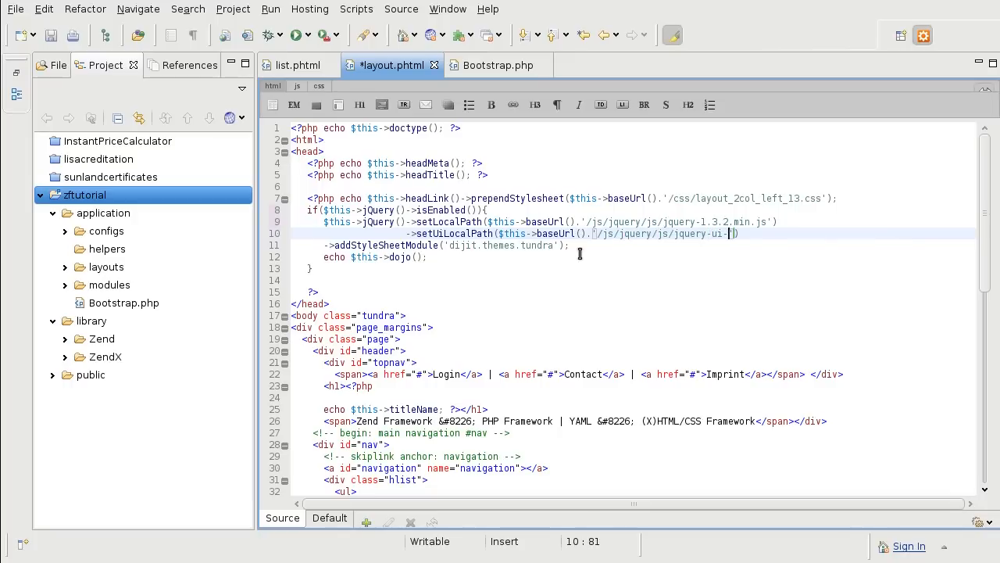
{"action": "type", "text": "1.7.2"}
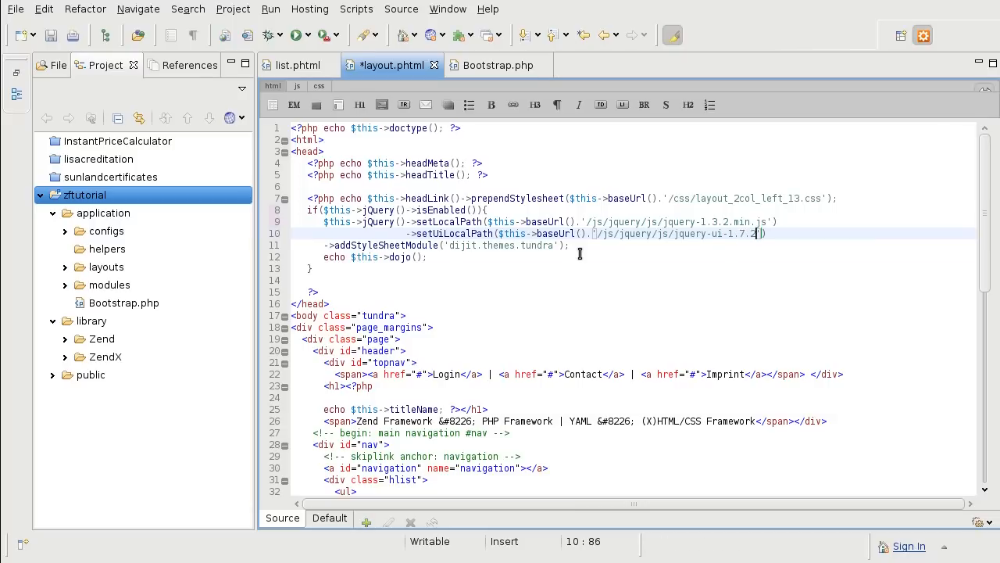
{"action": "type", "text": ".custom.m"}
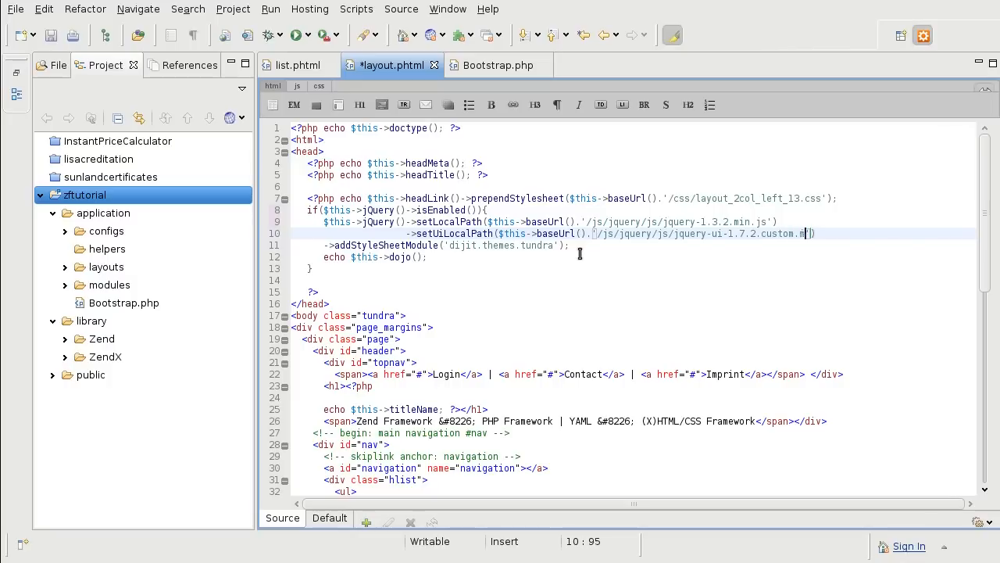
{"action": "type", "text": "in.js"}
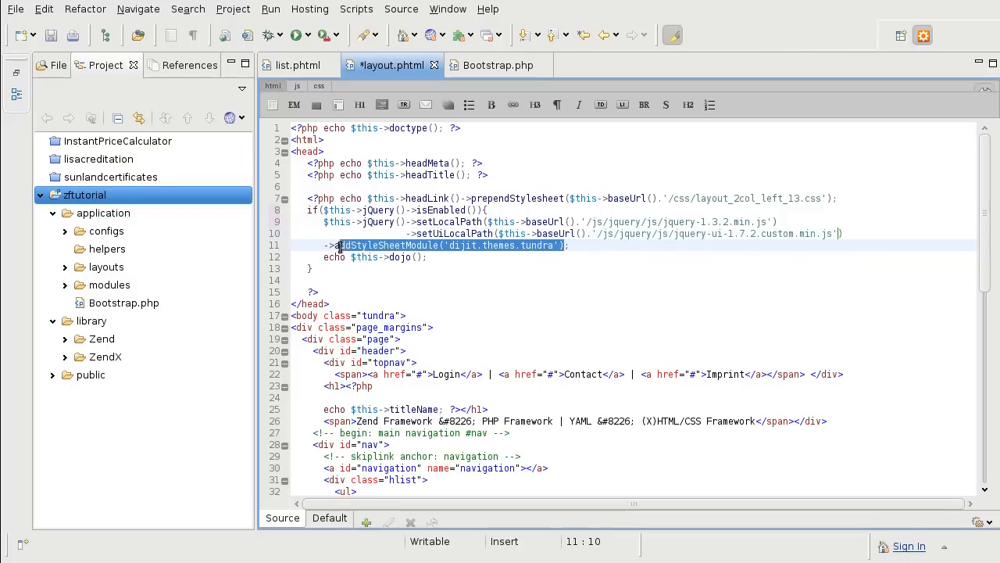
Swap the tundra theme for addStylesheet with redmond/jquery-ui-1.7.2.custom.css, echo jQuery(), and save.
{"action": "key", "text": "Delete"}
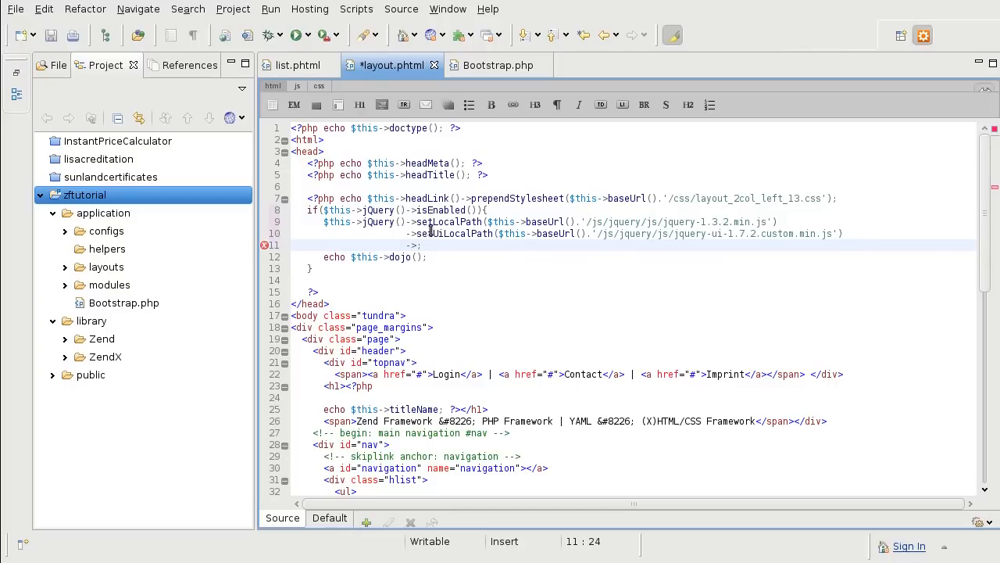
{"action": "type", "text": "add"}
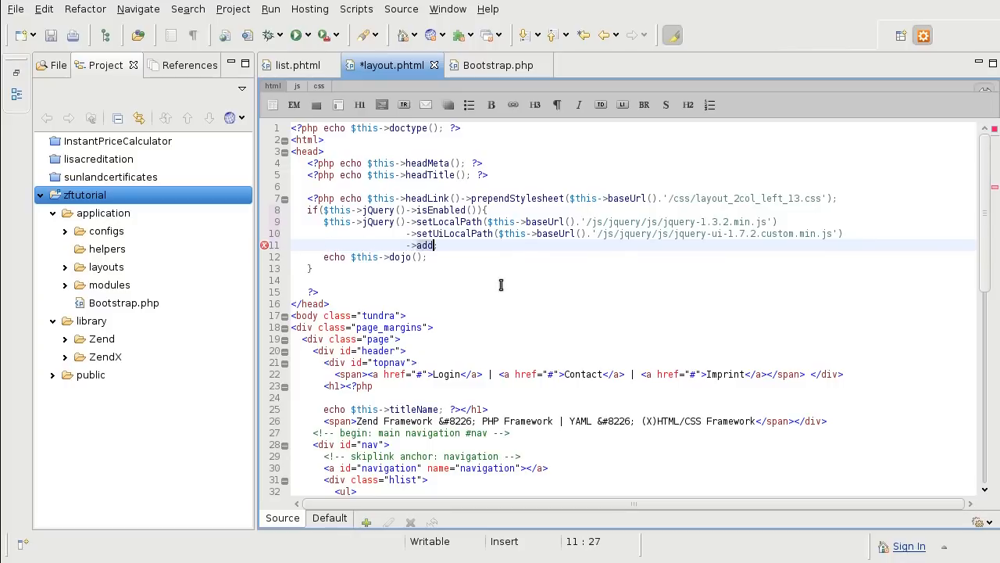
{"action": "type", "text": "Styles"}
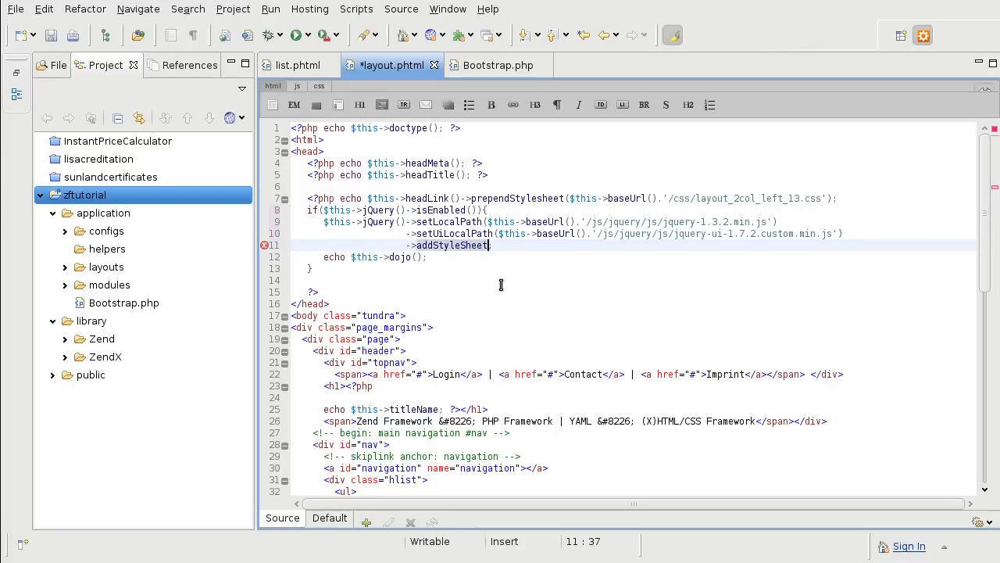
{"action": "key", "text": "BackSpace"}
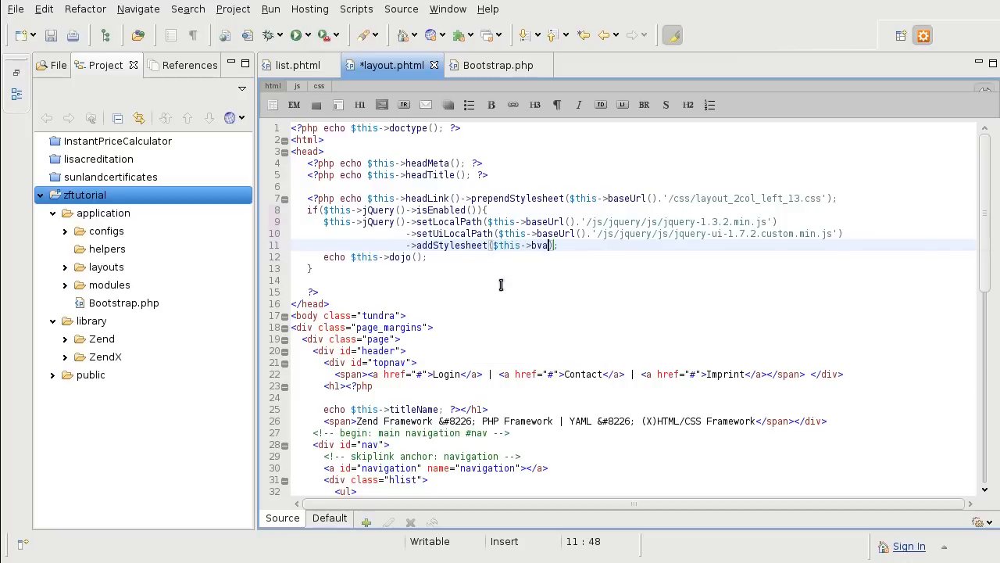
{"action": "key", "text": "BackSpace"}
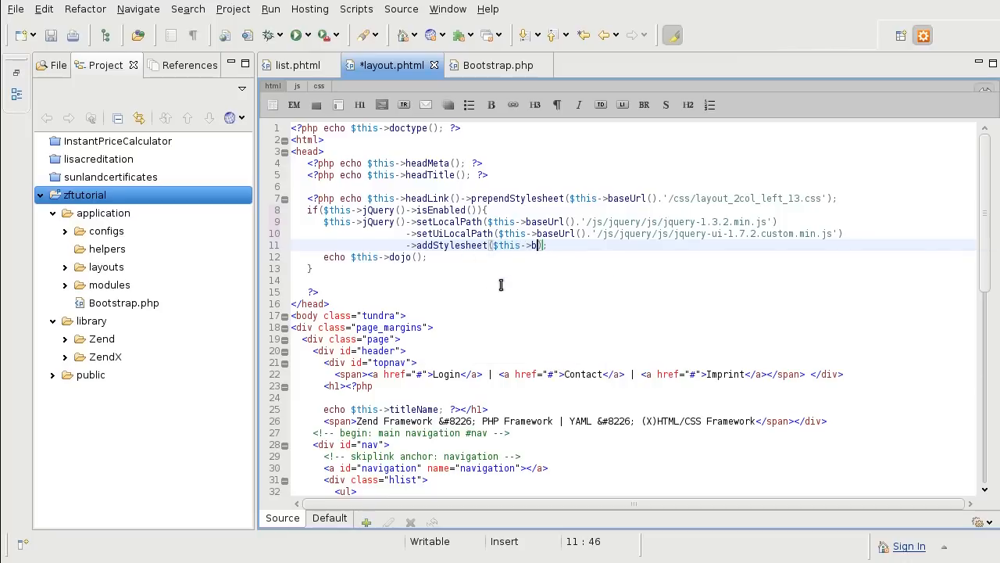
{"action": "type", "text": "baseUrl().'/js/jquery/css/red"}
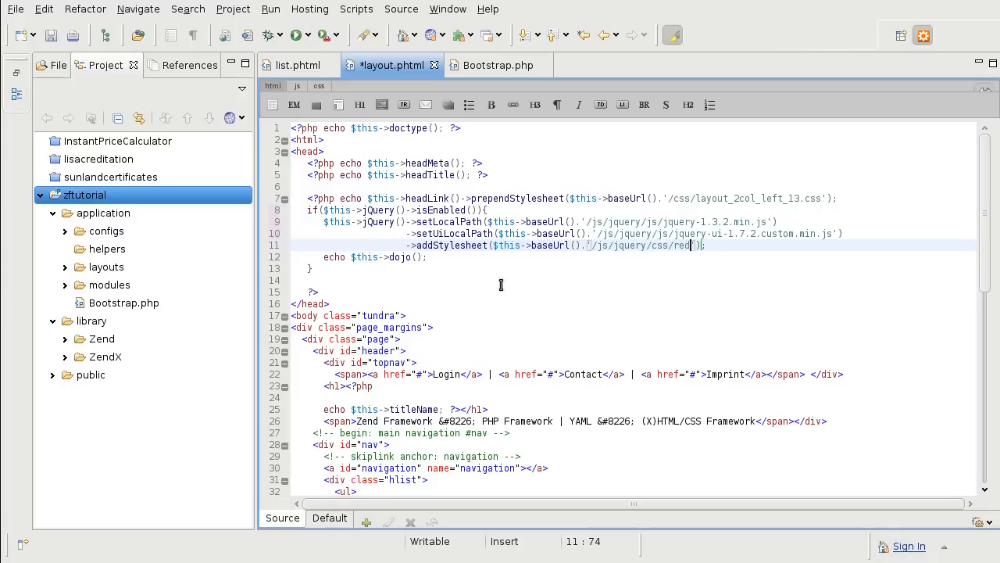
{"action": "type", "text": "mond/jquery-ui-1.7.2.custom.css"}
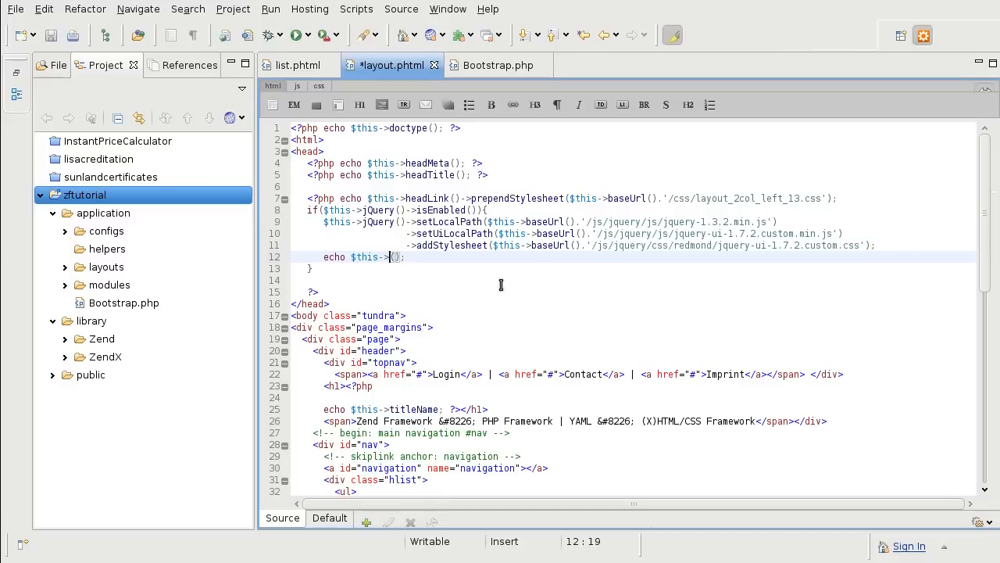
{"action": "type", "text": "jQuery"}
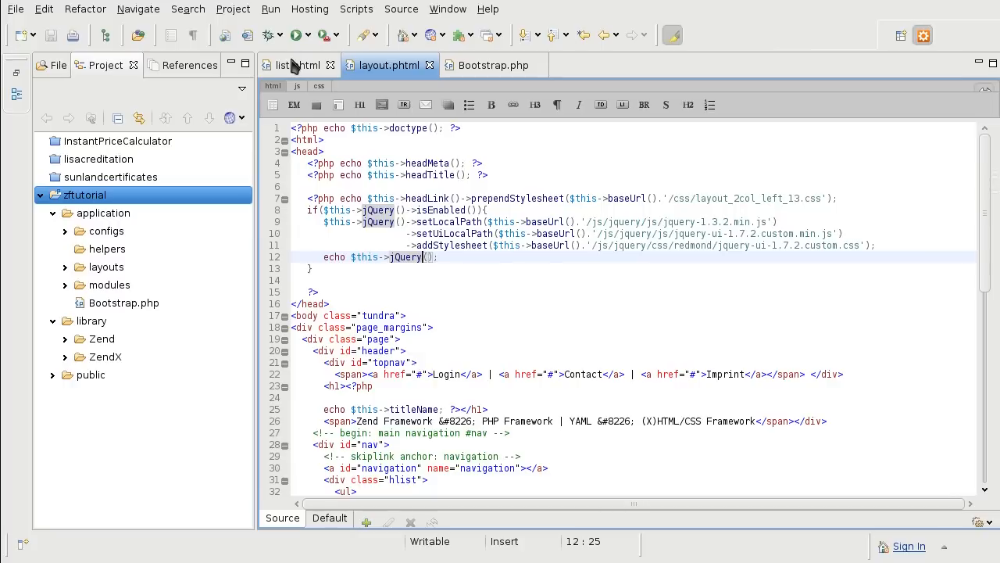
In list.phtml, replace dojo() with jQuery() on line 2.
{"action": "left_click", "coordinate": [293, 65]}
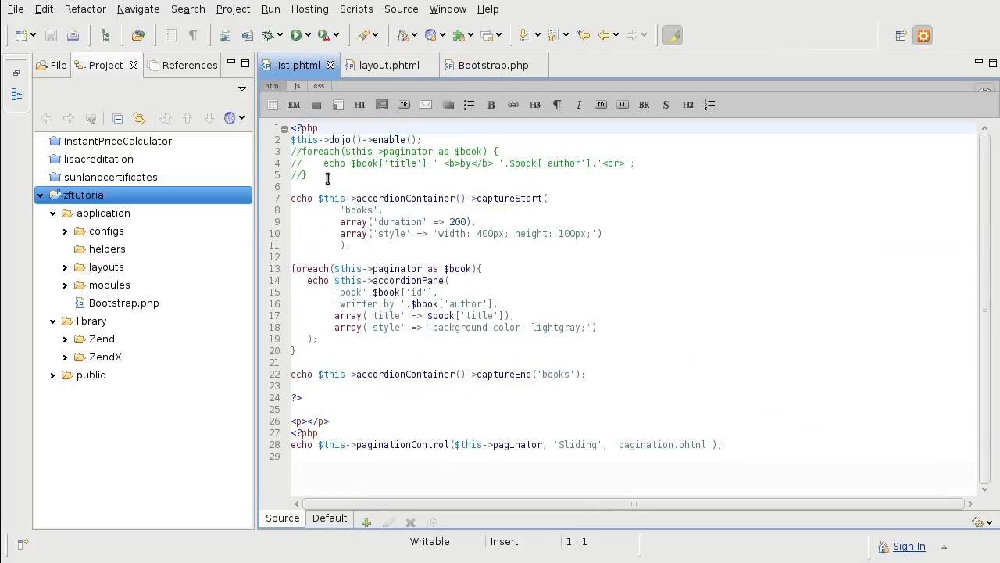
{"action": "double_click", "coordinate": [340, 139]}
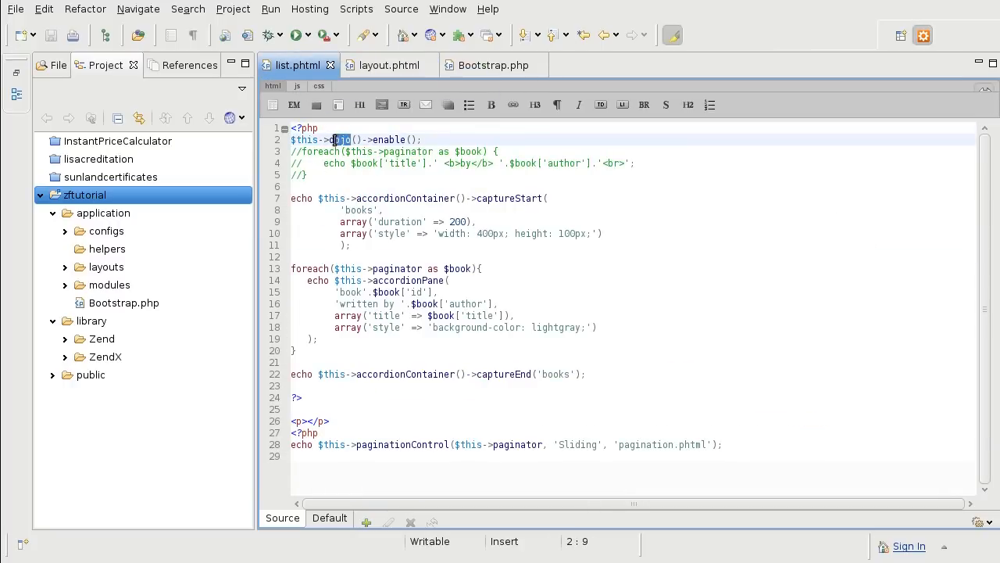
{"action": "type", "text": "jWu"}
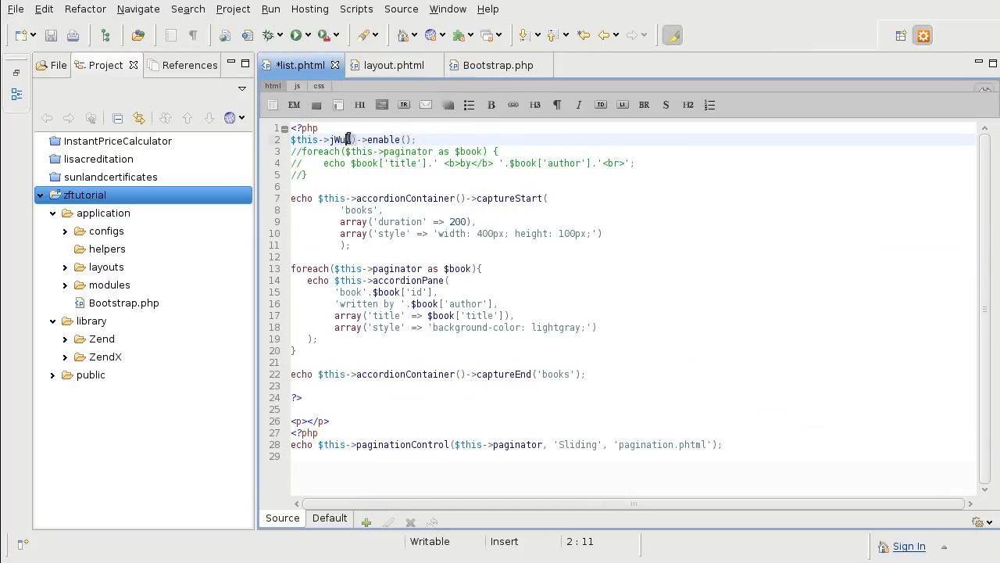
{"action": "type", "text": "Query"}
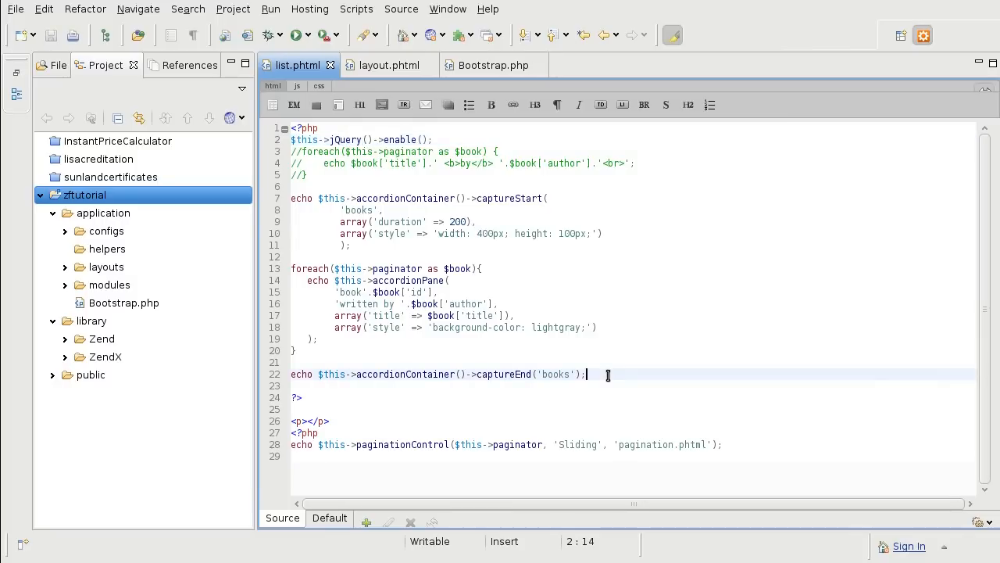
Select the accordion block (lines 7–22), then view the tutorial book list in Firefox.
{"action": "left_click_drag", "start_coordinate": [290, 198], "coordinate": [585, 373]}
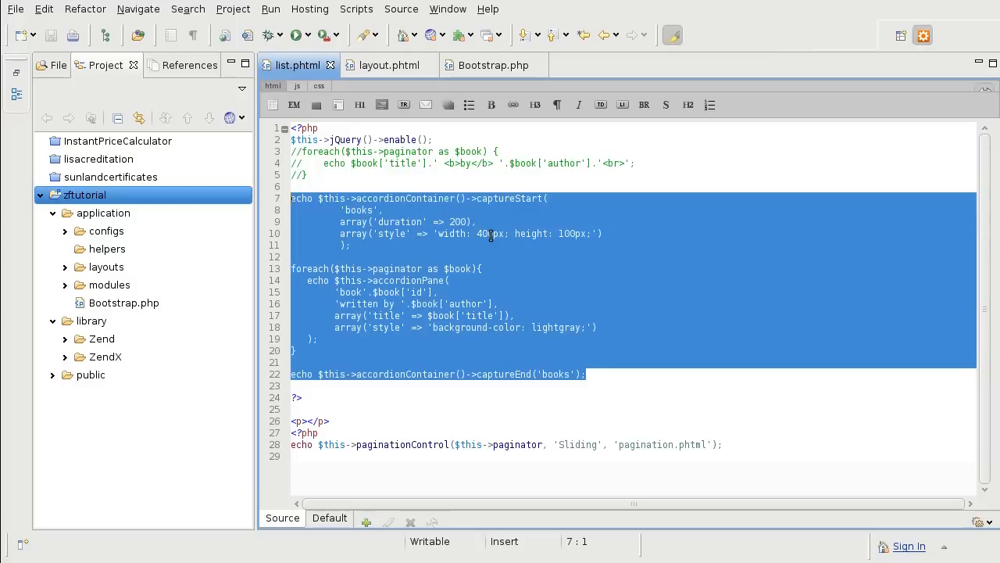
{"action": "key", "text": "Delete"}
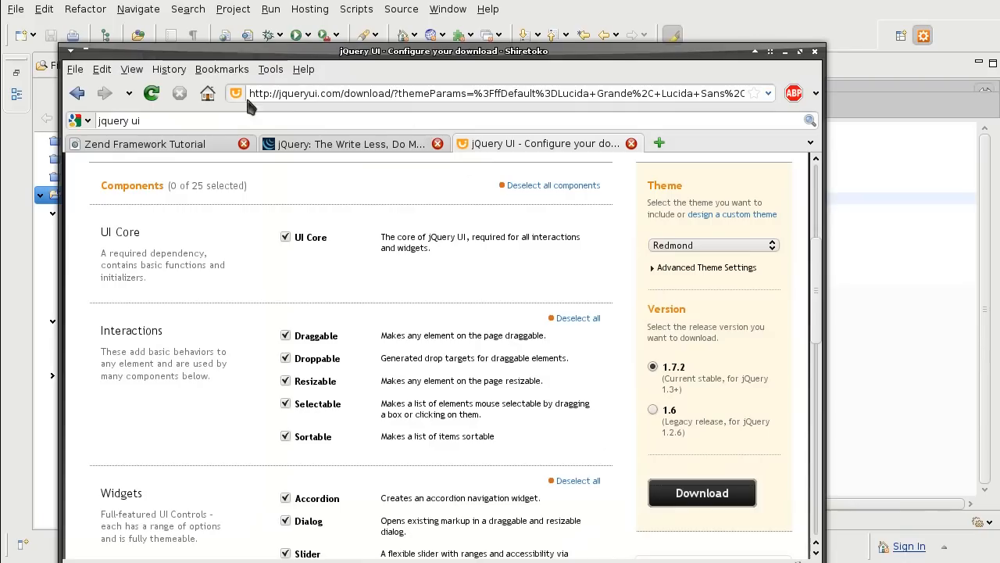
{"action": "left_click", "coordinate": [144, 144]}
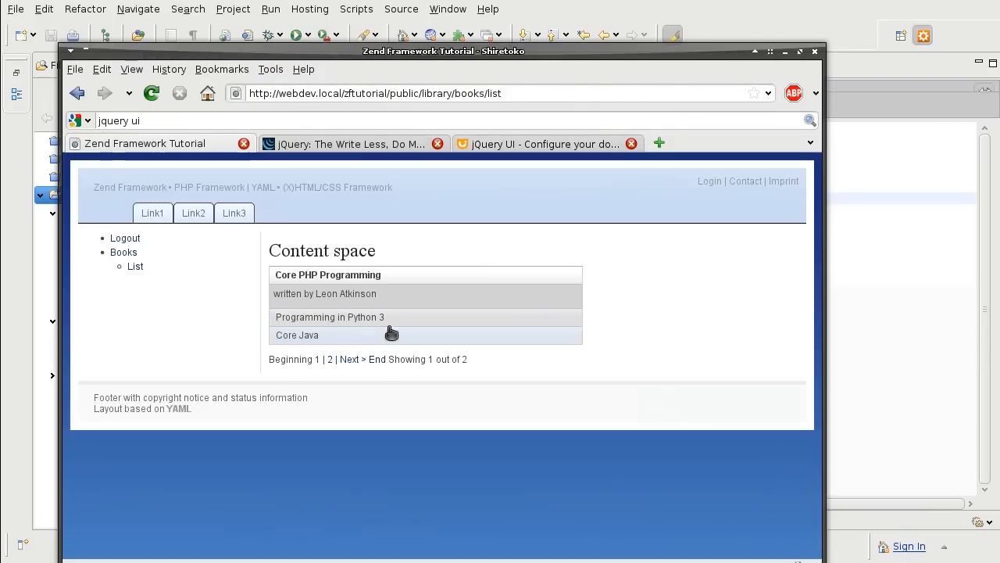